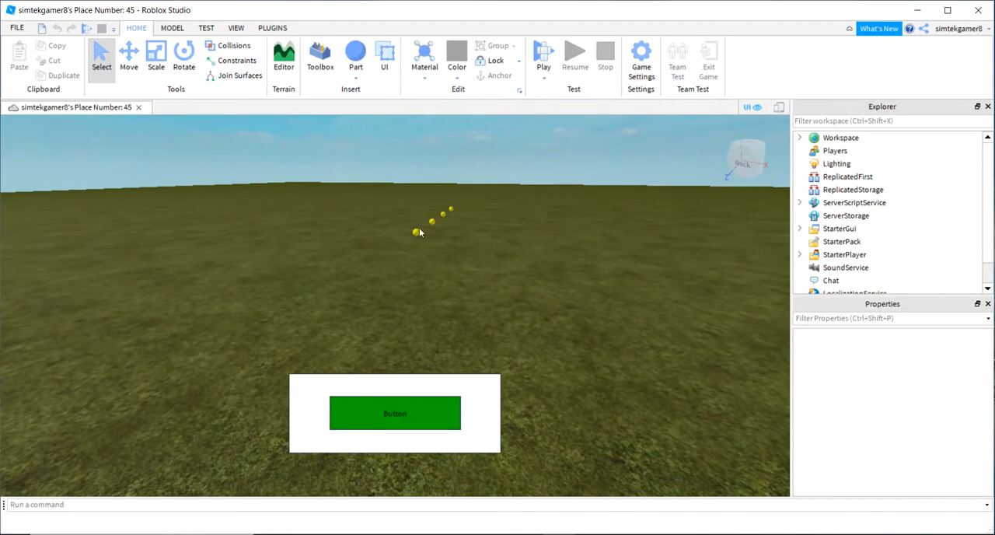
{"action": "mouse_move", "coordinate": [466, 134]}
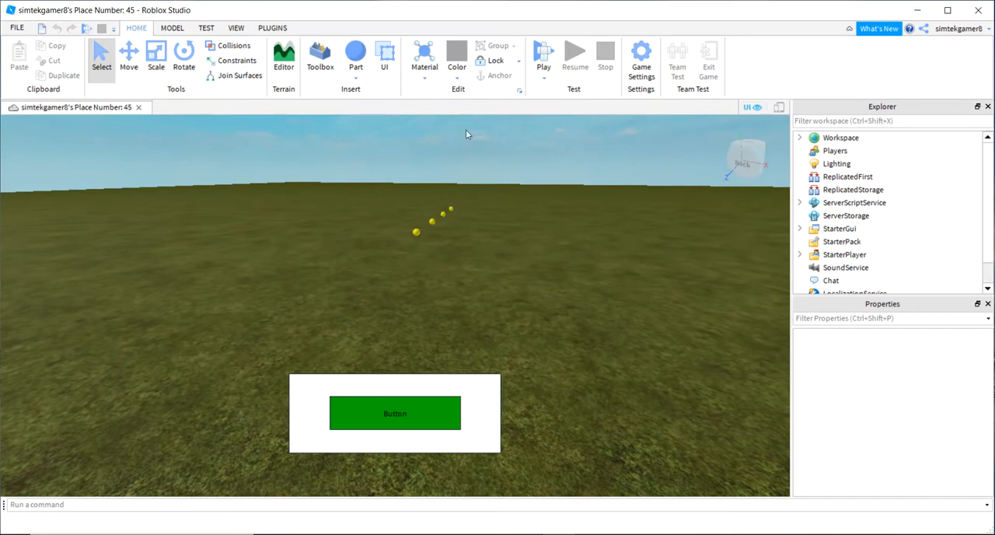
Start a playtest and move the character to collect the yellow balls, reaching 4 points
{"action": "left_click", "coordinate": [542, 55]}
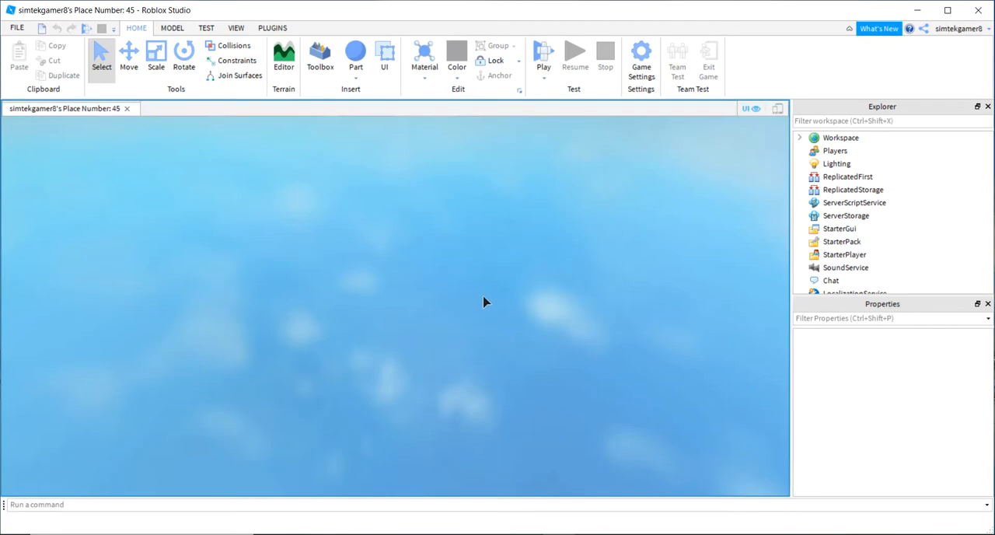
{"action": "left_click", "coordinate": [543, 54]}
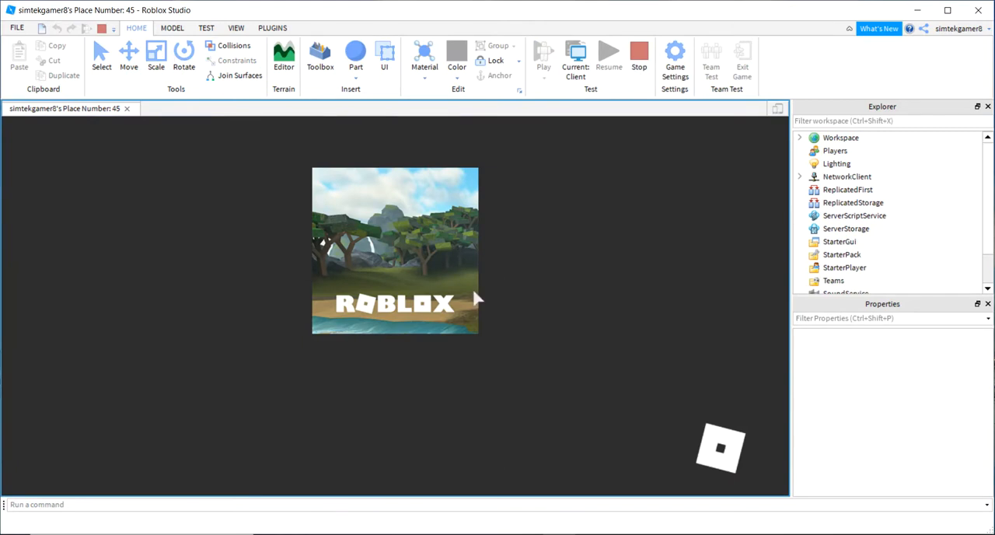
{"action": "left_click", "coordinate": [543, 53]}
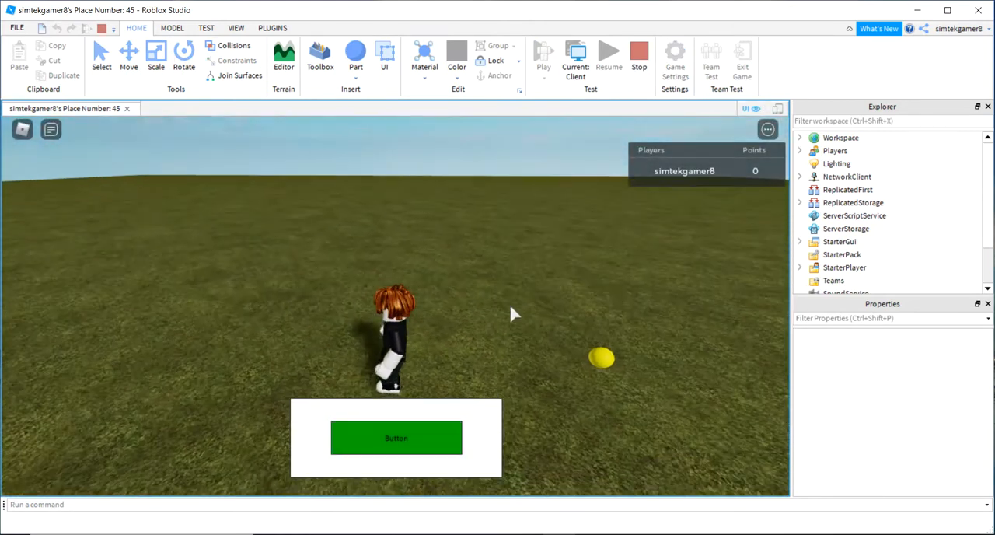
{"action": "left_click", "coordinate": [396, 437]}
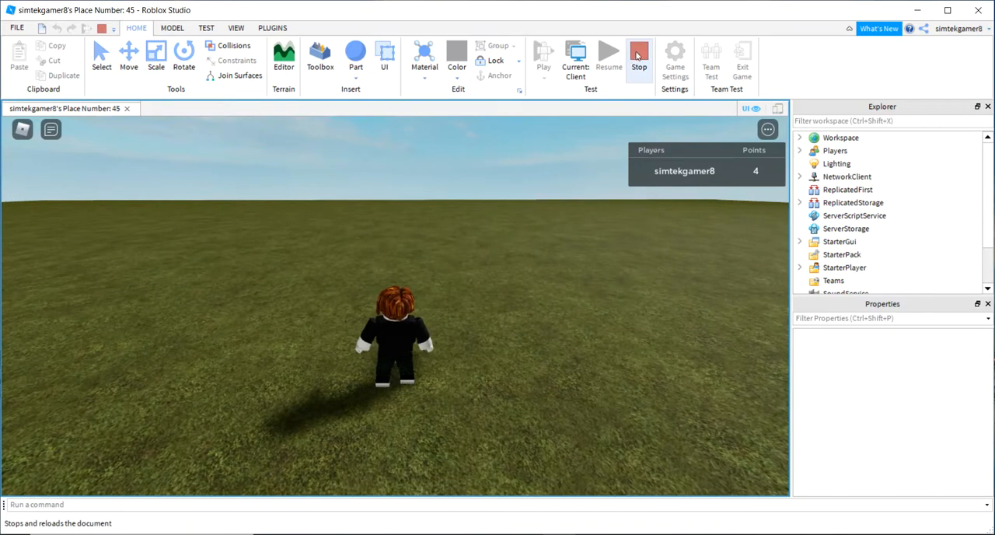
{"action": "mouse_move", "coordinate": [638, 59]}
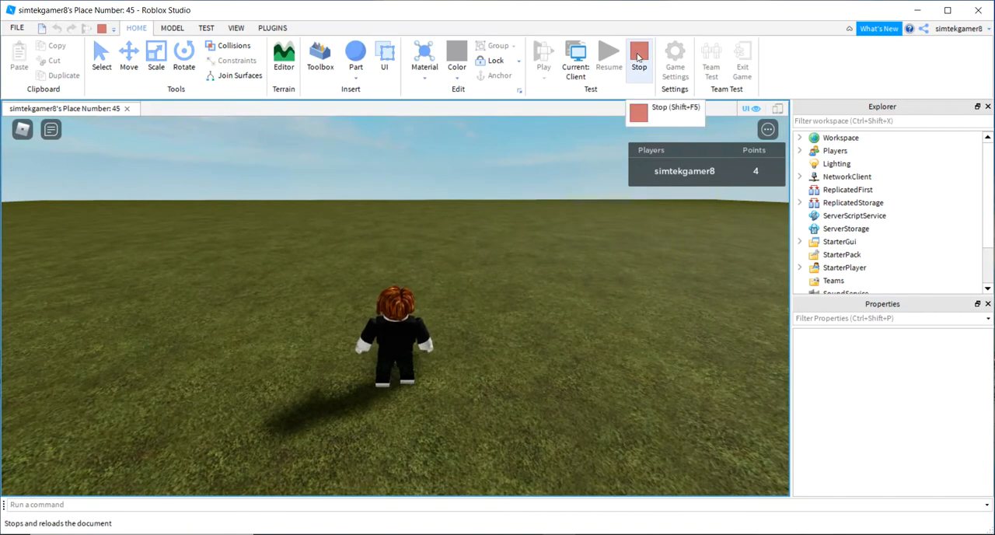
Stop the test, enable iPhone 7 device emulation and playtest again on the emulated phone
{"action": "left_click", "coordinate": [639, 58]}
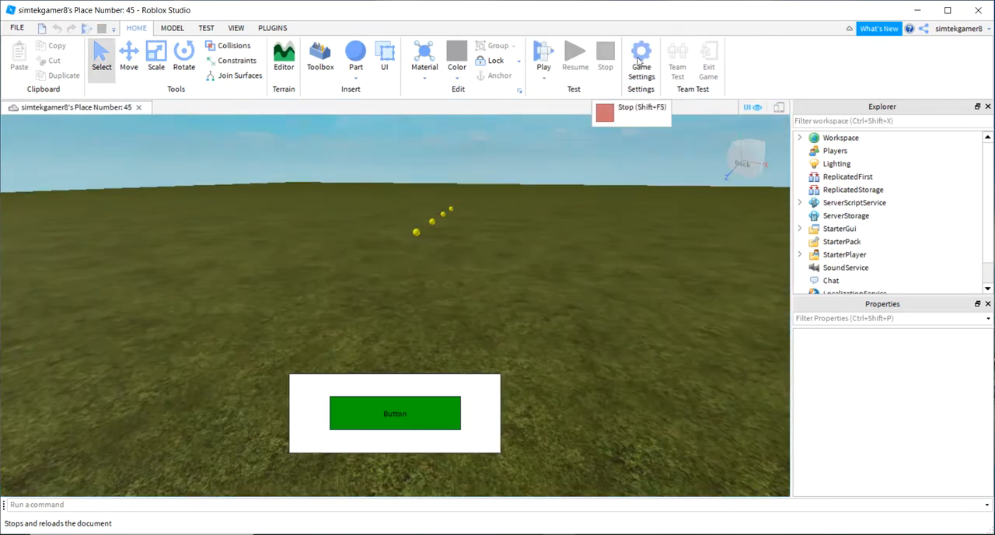
{"action": "mouse_move", "coordinate": [672, 167]}
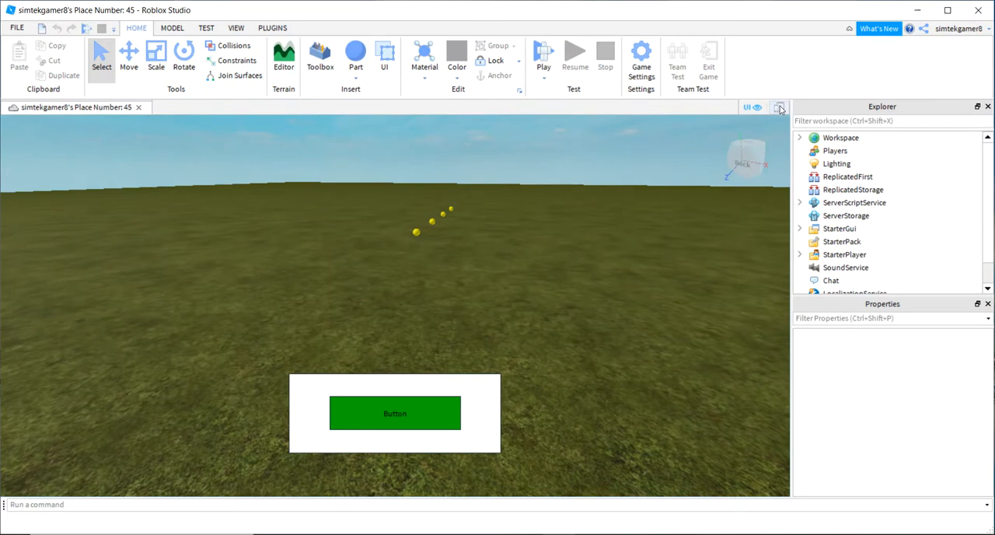
{"action": "left_click", "coordinate": [780, 107]}
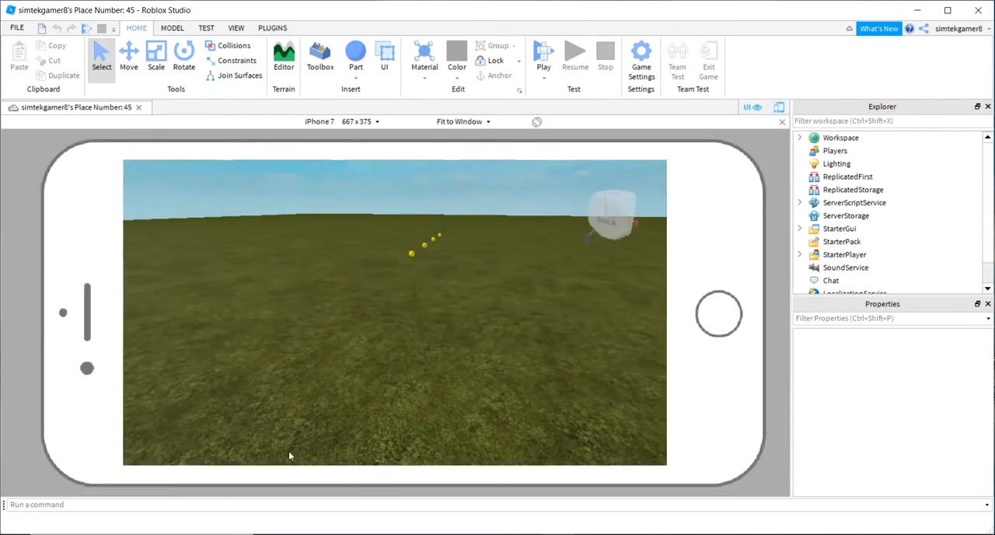
{"action": "mouse_move", "coordinate": [410, 401]}
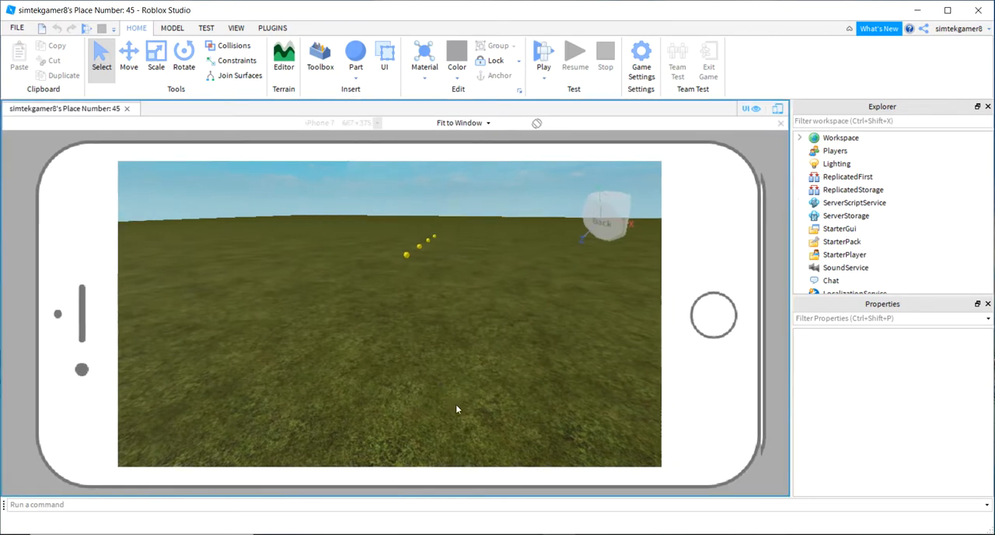
{"action": "left_click", "coordinate": [543, 55]}
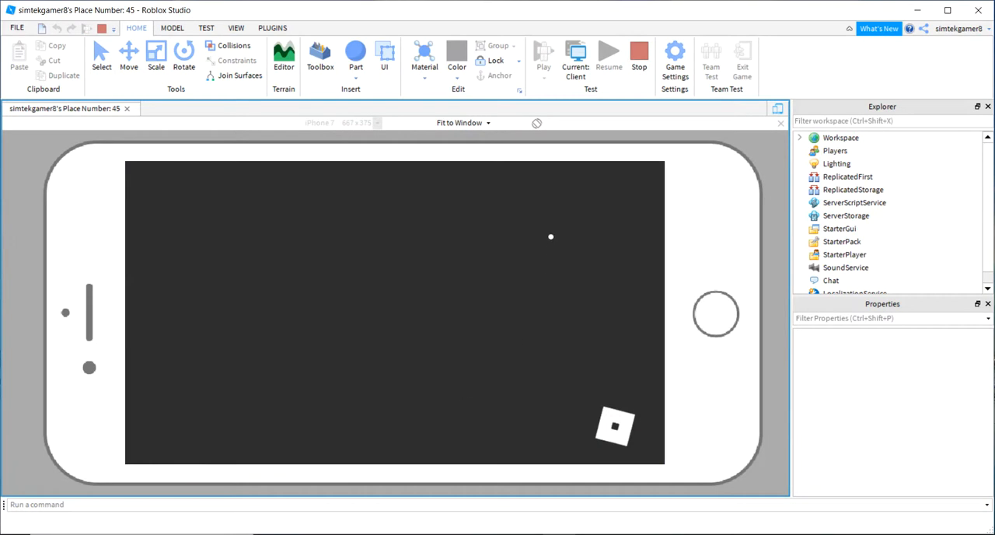
{"action": "left_click", "coordinate": [543, 55]}
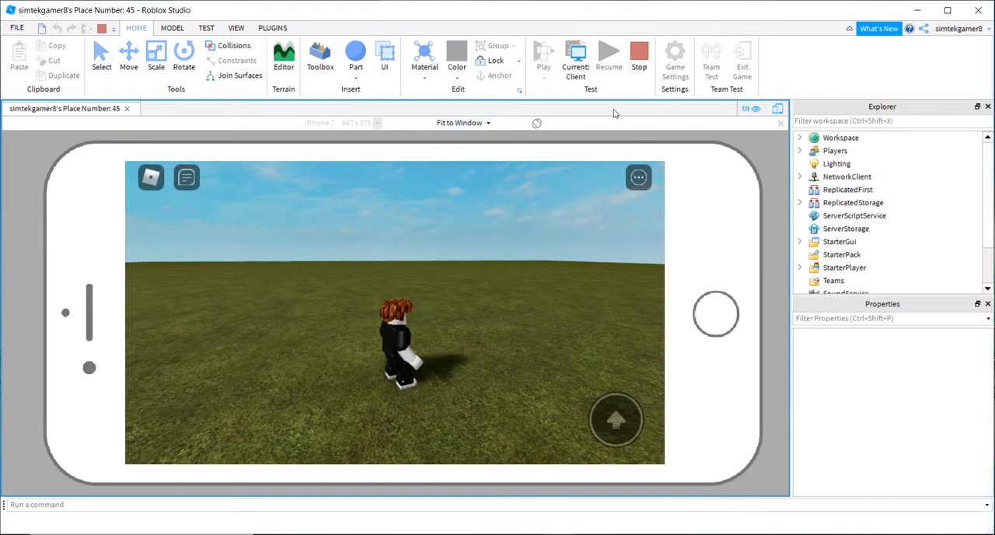
Stop the phone test, preview the iPhone 7 at Physical Size, then back to Fit to Window
{"action": "left_click", "coordinate": [639, 56]}
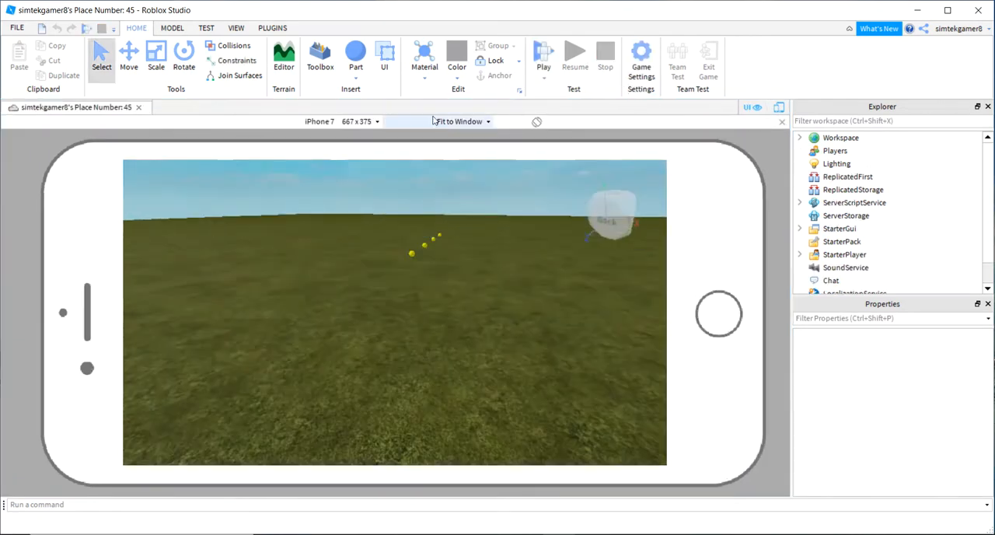
{"action": "left_click", "coordinate": [460, 122]}
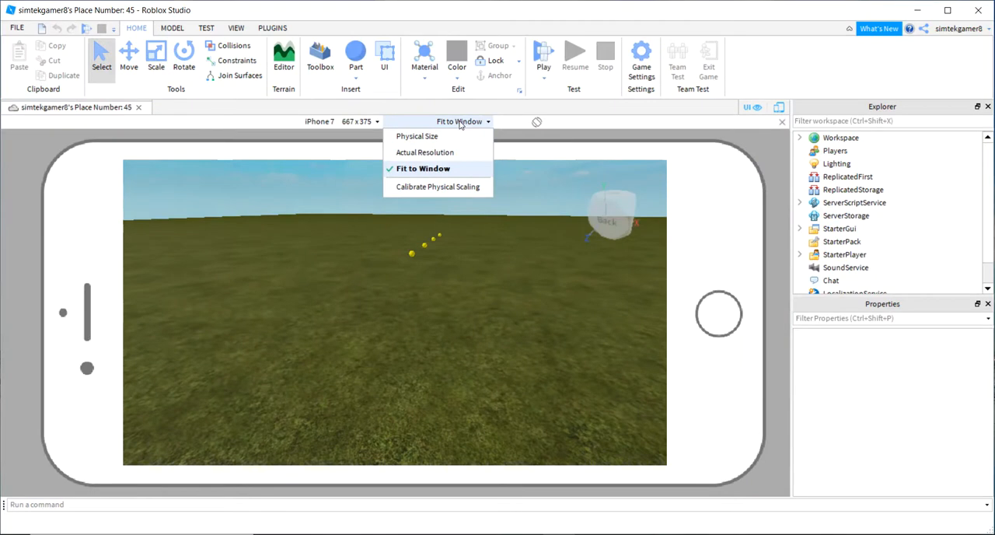
{"action": "left_click", "coordinate": [417, 136]}
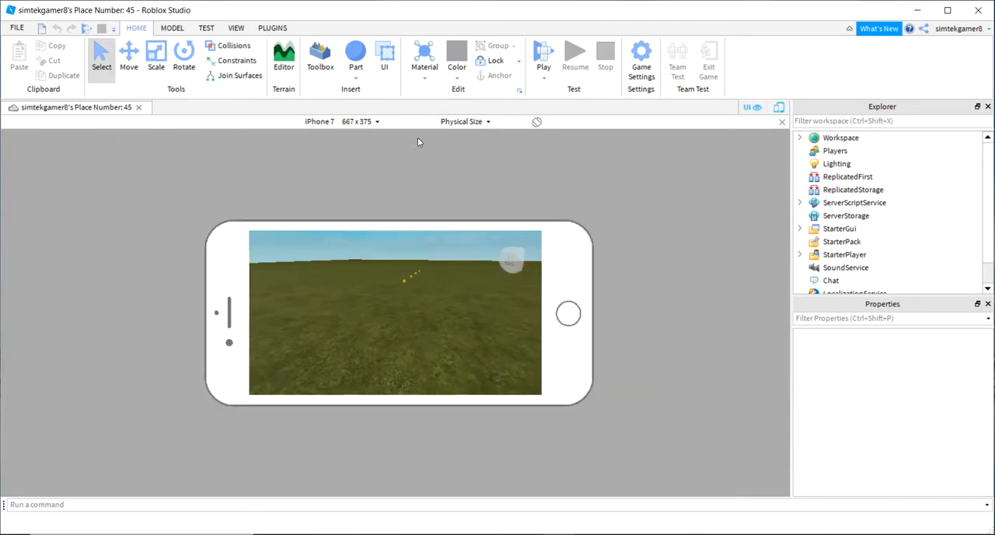
{"action": "left_click", "coordinate": [465, 122]}
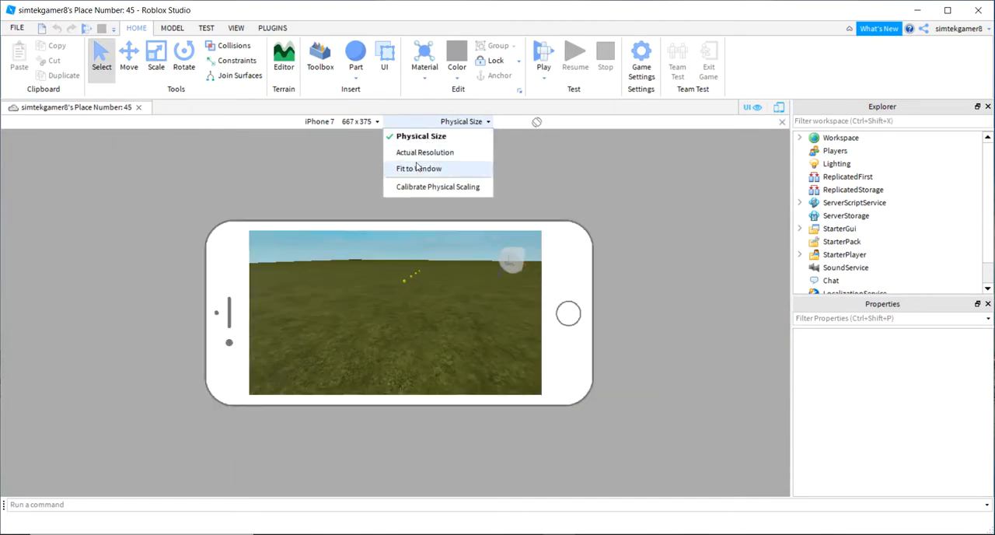
{"action": "left_click", "coordinate": [418, 168]}
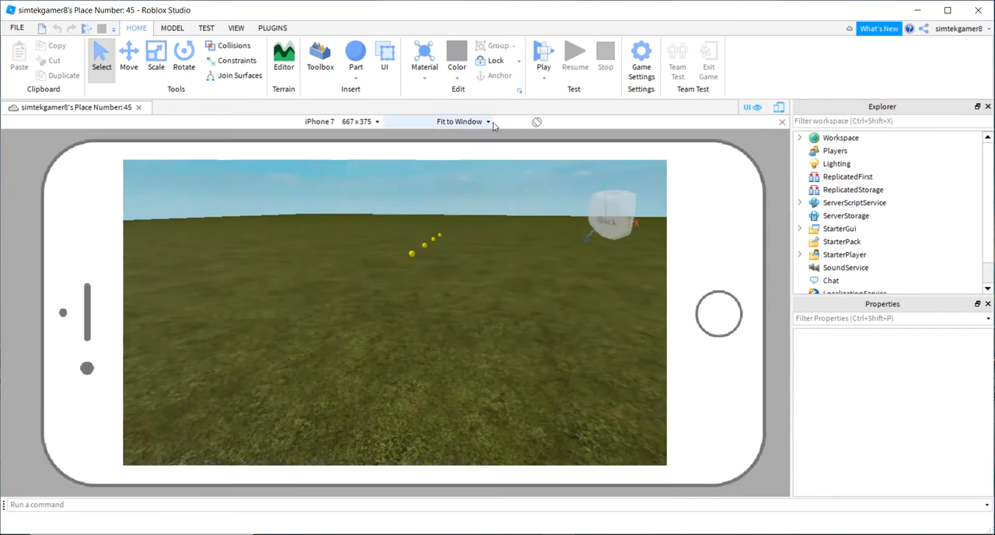
{"action": "mouse_move", "coordinate": [554, 359]}
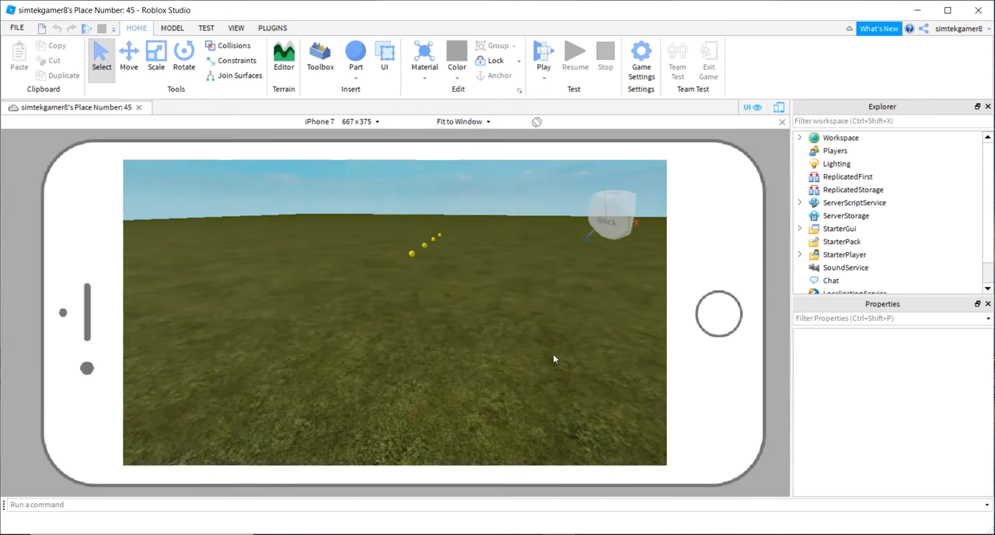
Bring up the emulated device list and scroll through it
{"action": "left_click", "coordinate": [340, 121]}
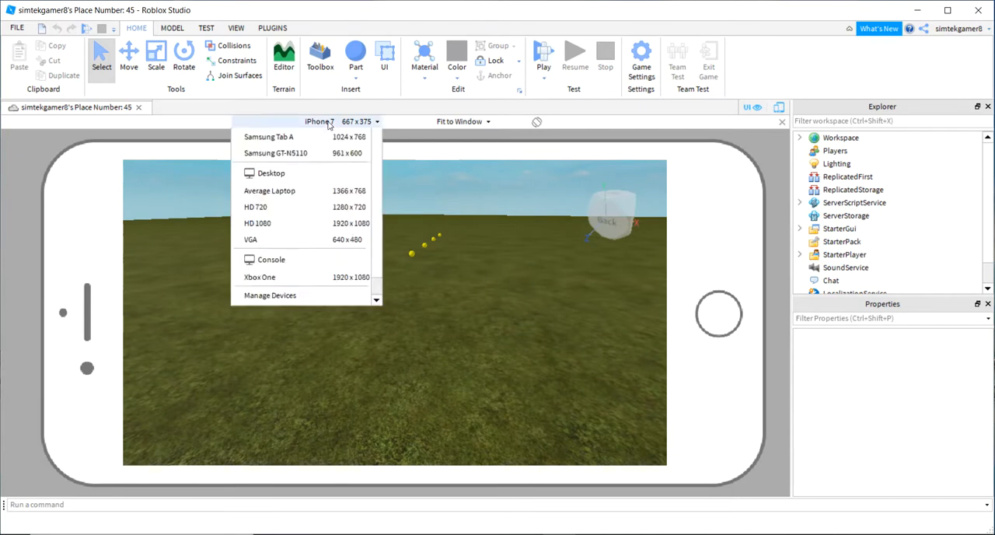
{"action": "scroll", "scroll_direction": "up", "scroll_amount": 3}
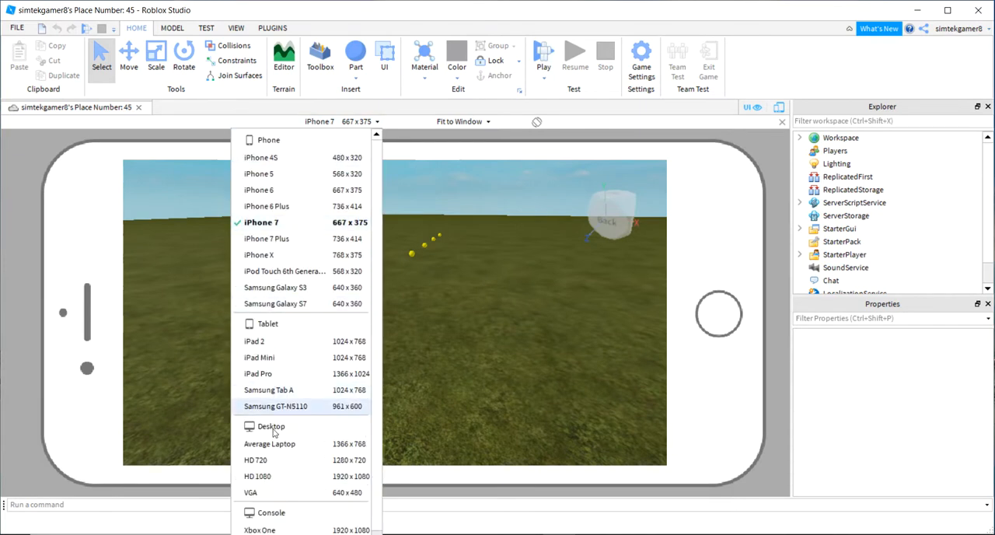
Emulate an Xbox One at 1920×1080, playtest the game on it, then stop the test
{"action": "left_click", "coordinate": [259, 530]}
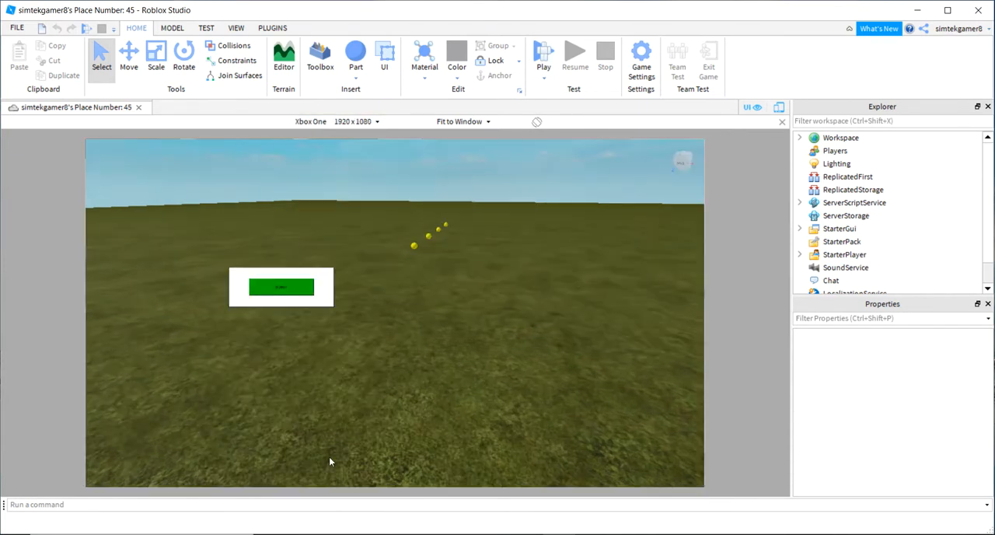
{"action": "mouse_move", "coordinate": [269, 289]}
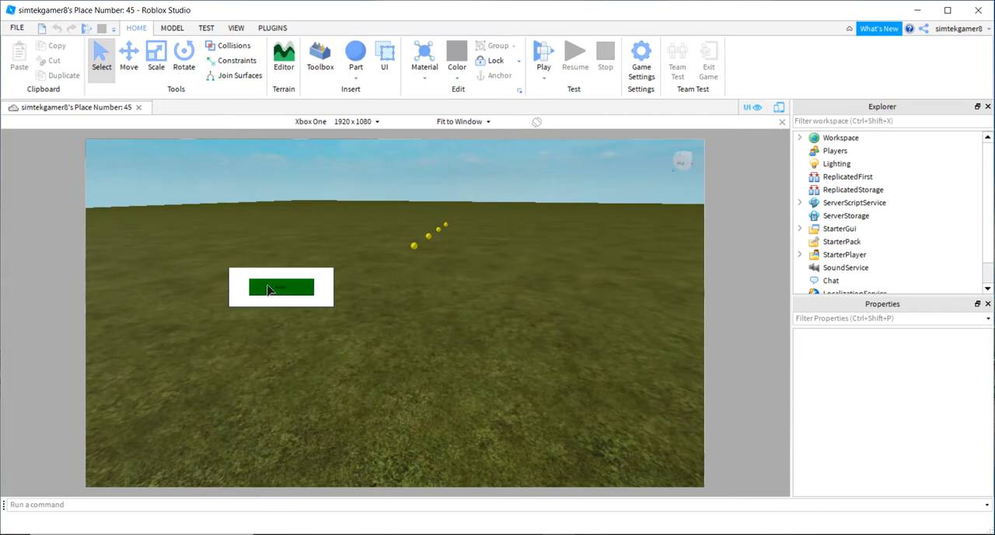
{"action": "left_click", "coordinate": [542, 56]}
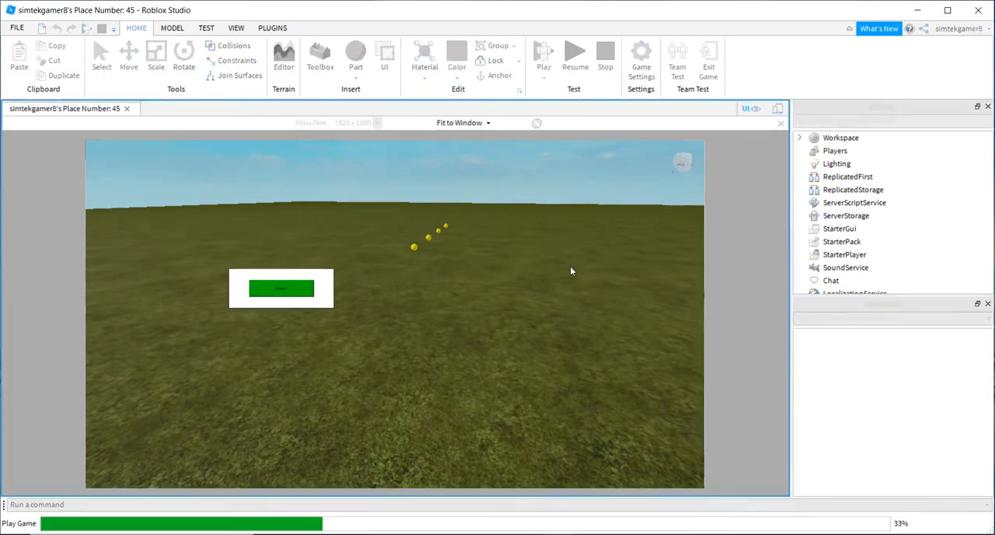
{"action": "left_click", "coordinate": [543, 54]}
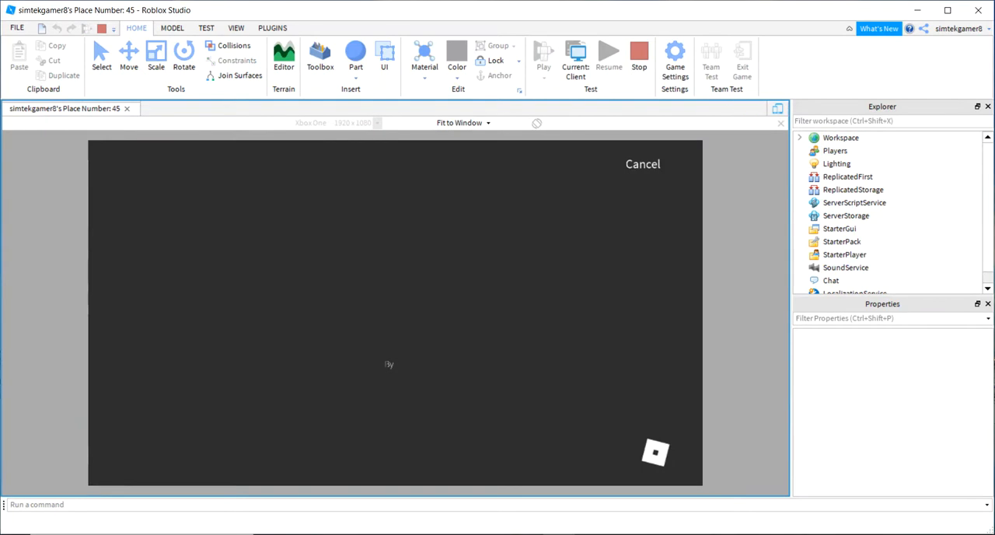
{"action": "left_click", "coordinate": [543, 54]}
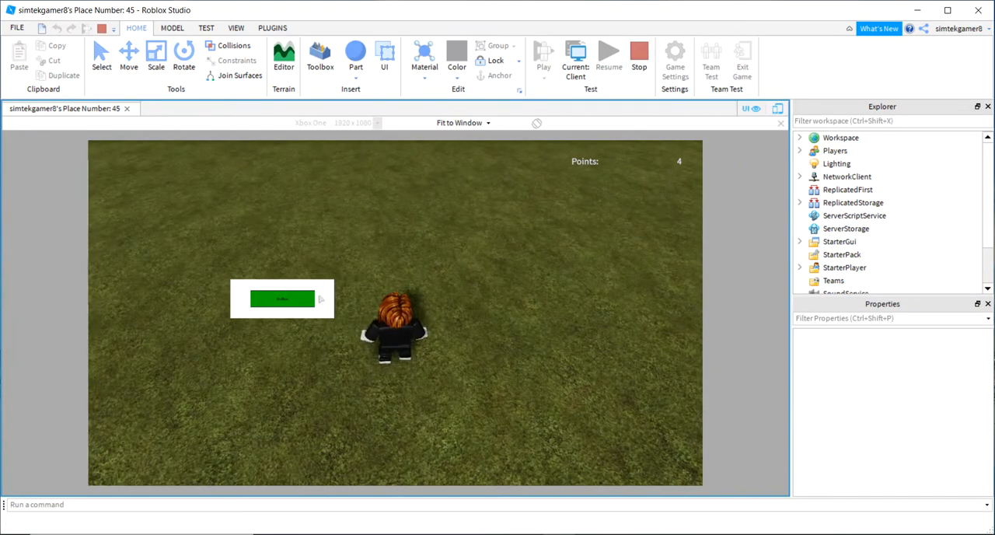
{"action": "mouse_move", "coordinate": [638, 54]}
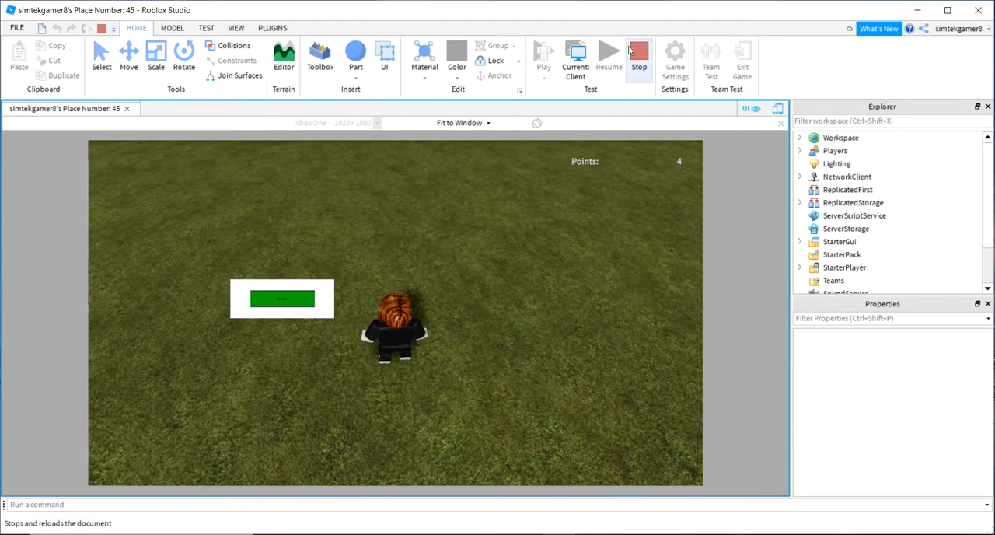
{"action": "left_click", "coordinate": [639, 59]}
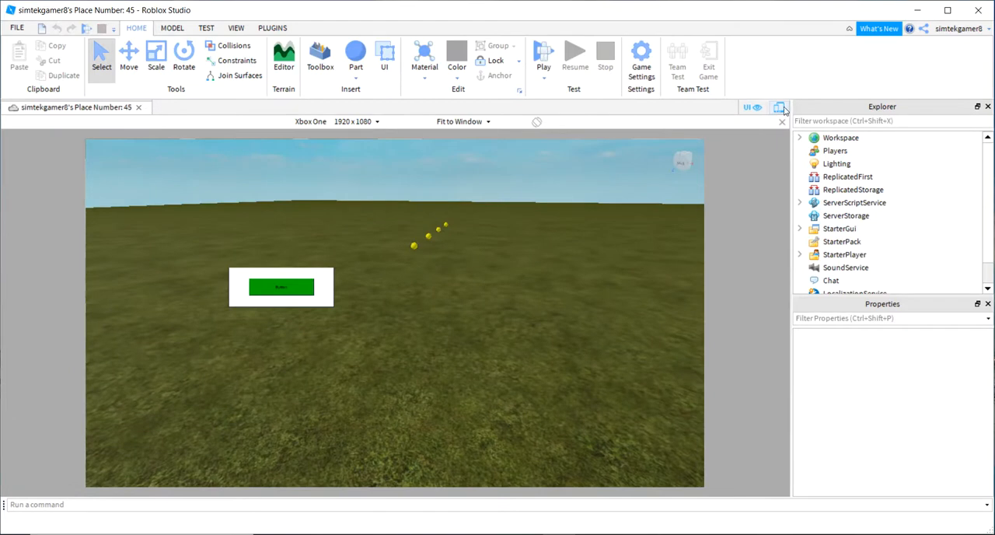
{"action": "left_click", "coordinate": [778, 107]}
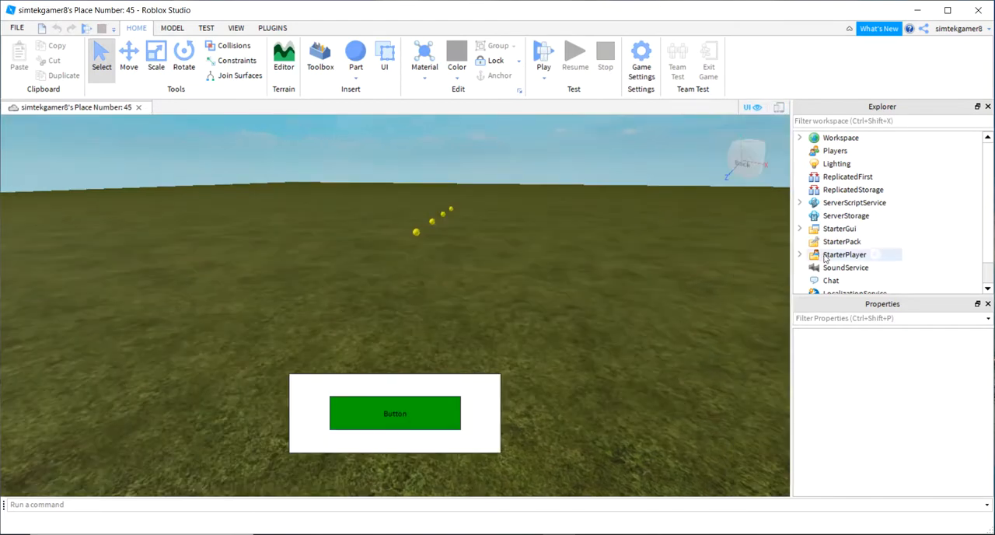
{"action": "scroll", "scroll_direction": "down", "scroll_amount": 3}
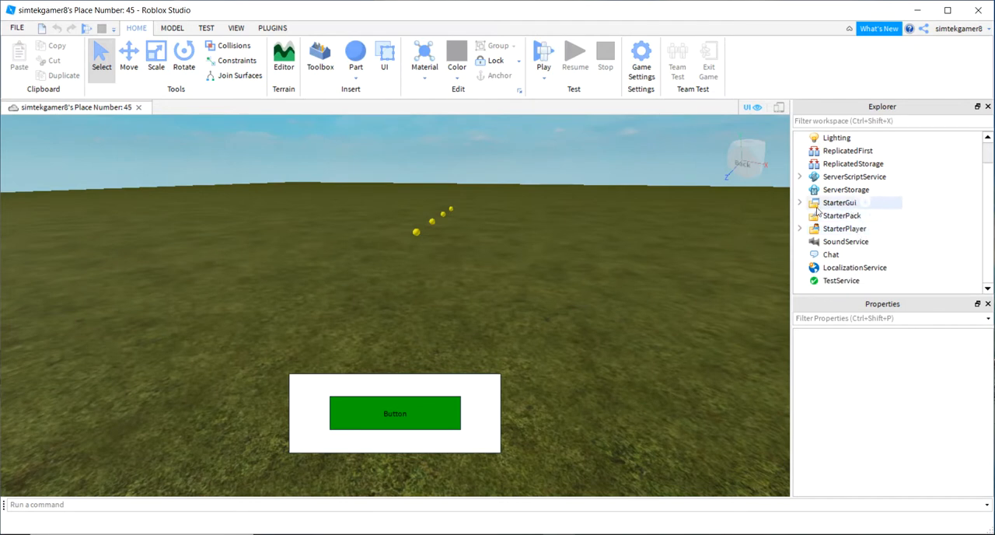
{"action": "left_click", "coordinate": [800, 202]}
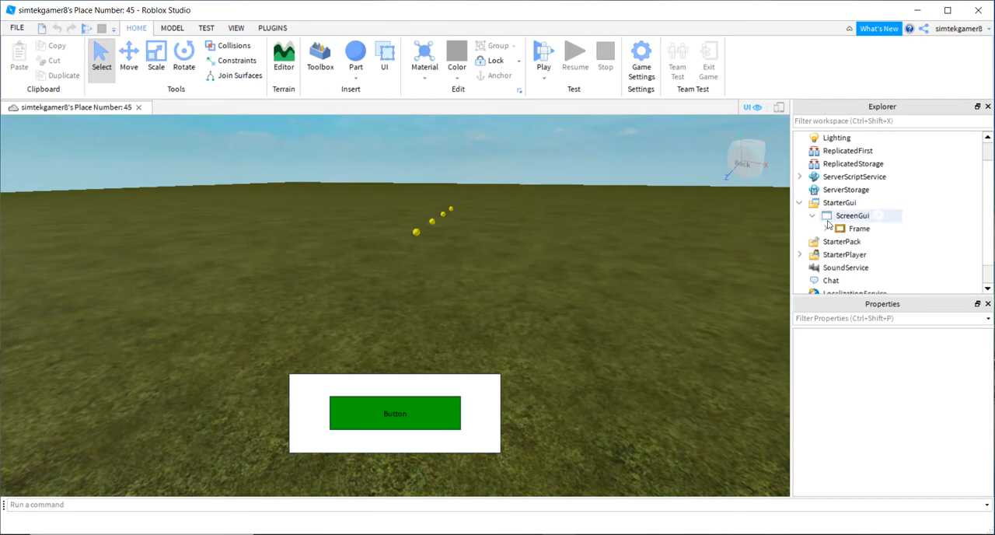
{"action": "left_click", "coordinate": [858, 228]}
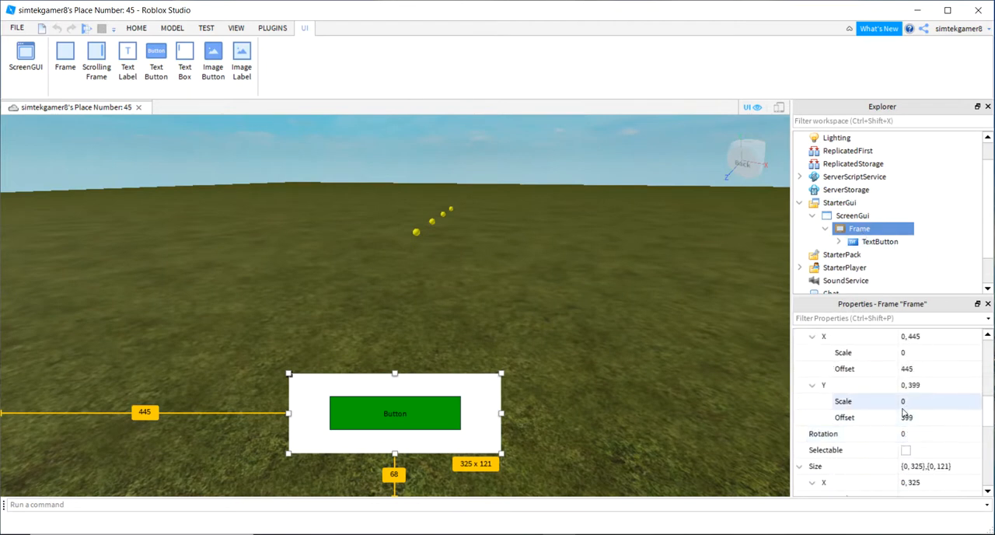
{"action": "left_click", "coordinate": [800, 368]}
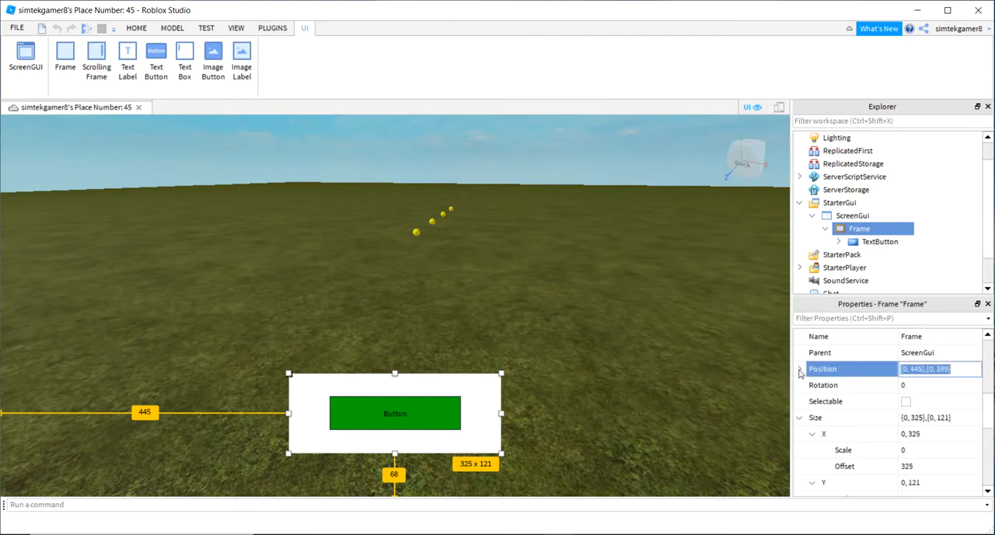
{"action": "left_click", "coordinate": [799, 369]}
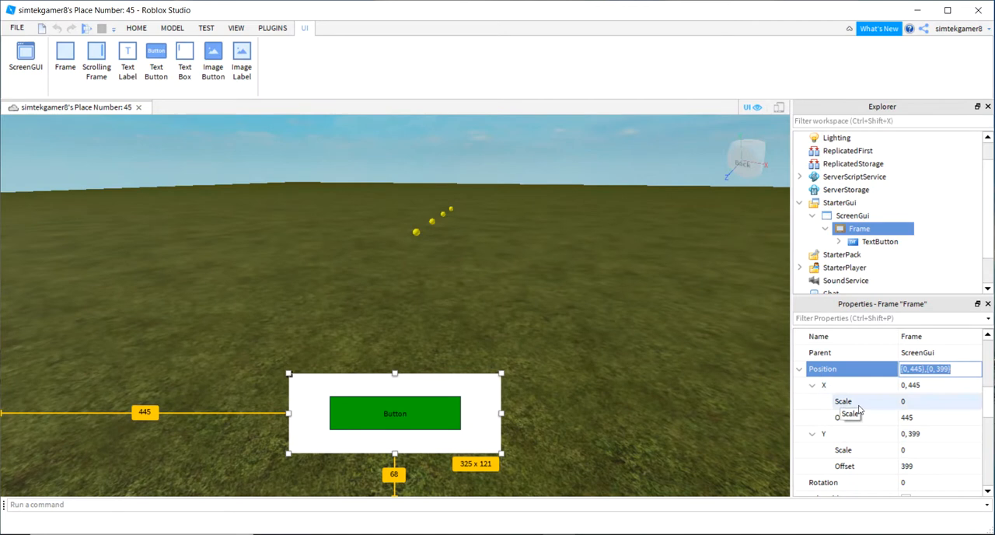
{"action": "mouse_move", "coordinate": [917, 416]}
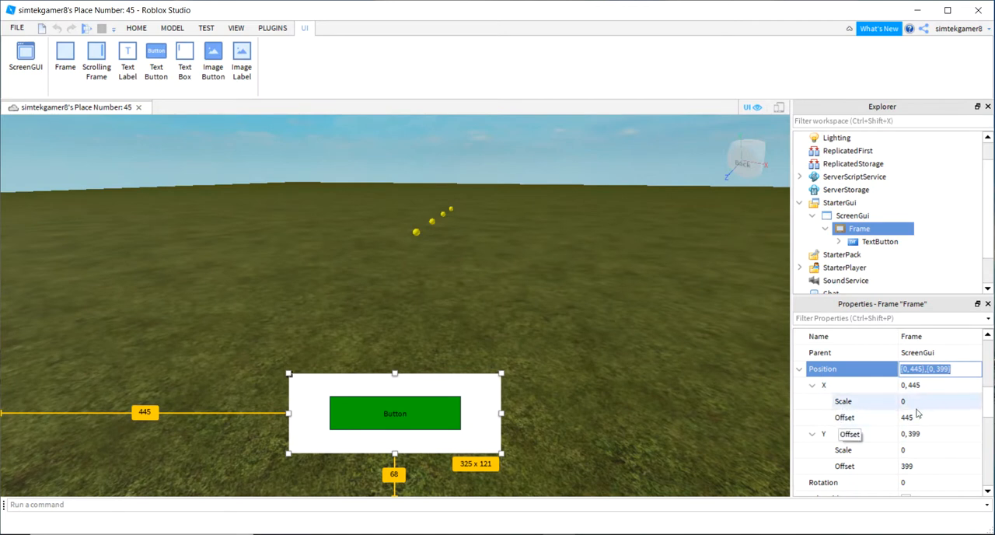
{"action": "mouse_move", "coordinate": [902, 432]}
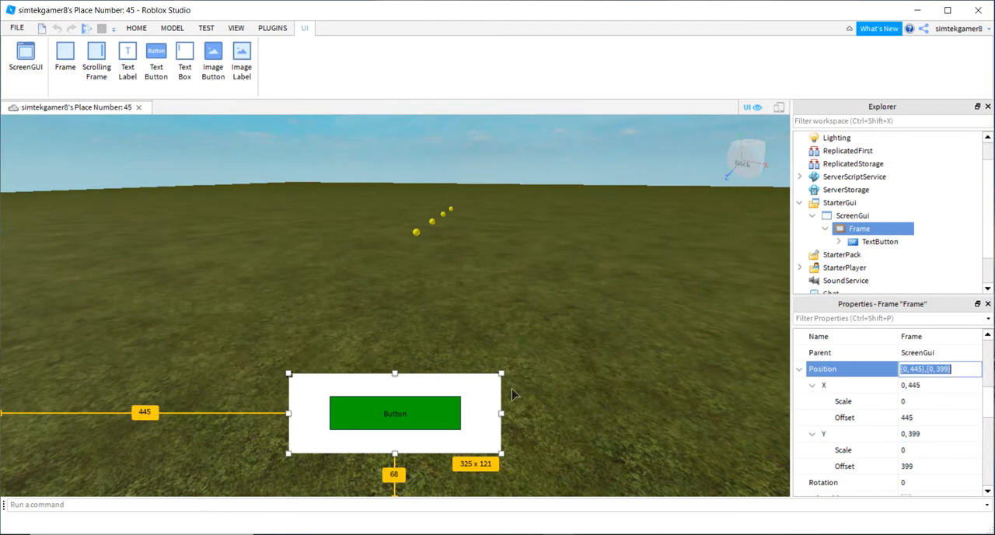
{"action": "mouse_move", "coordinate": [294, 382]}
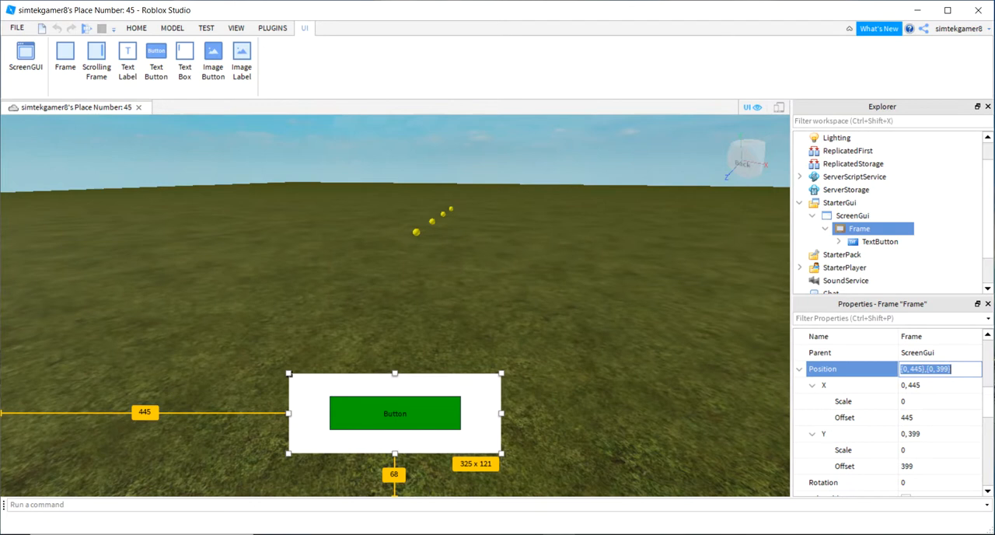
{"action": "mouse_move", "coordinate": [154, 418]}
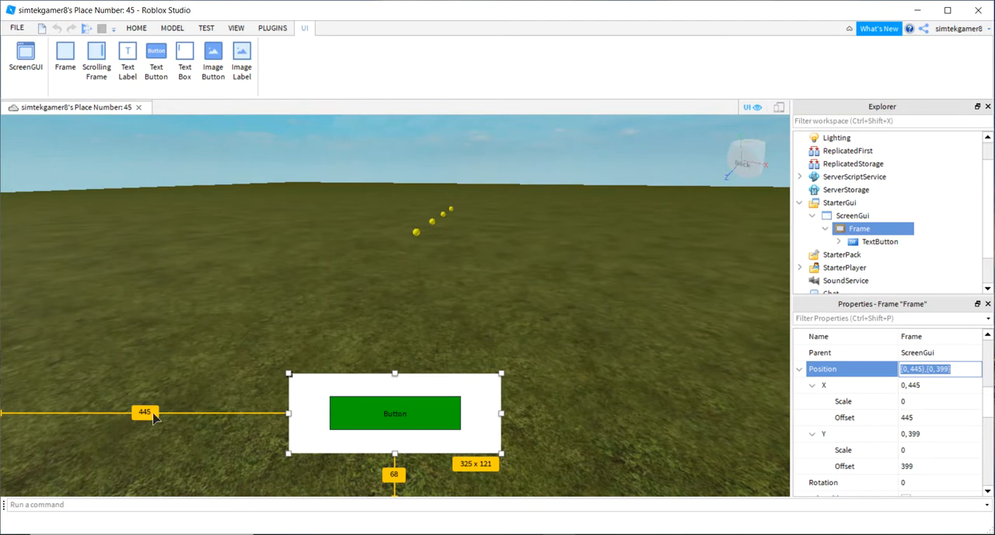
{"action": "mouse_move", "coordinate": [289, 412]}
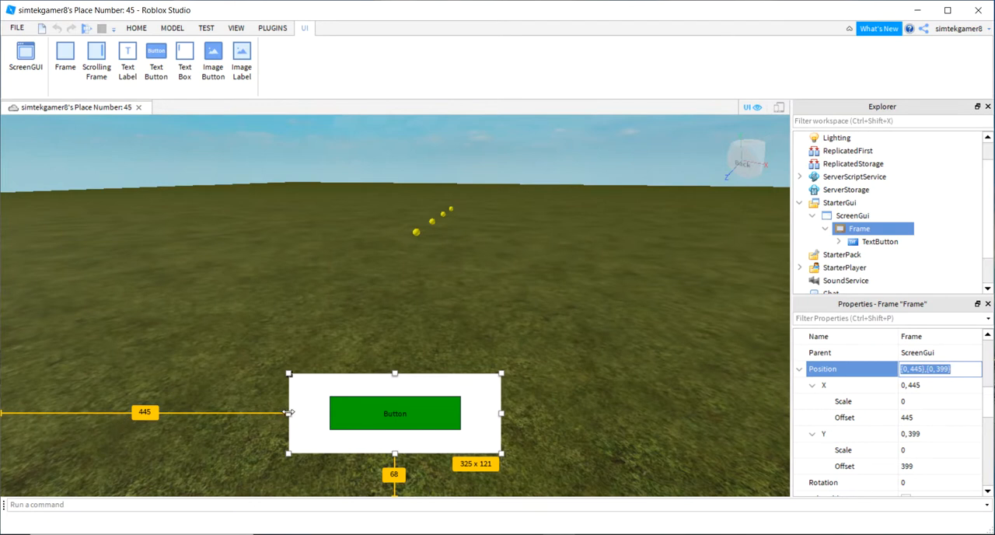
{"action": "mouse_move", "coordinate": [289, 382]}
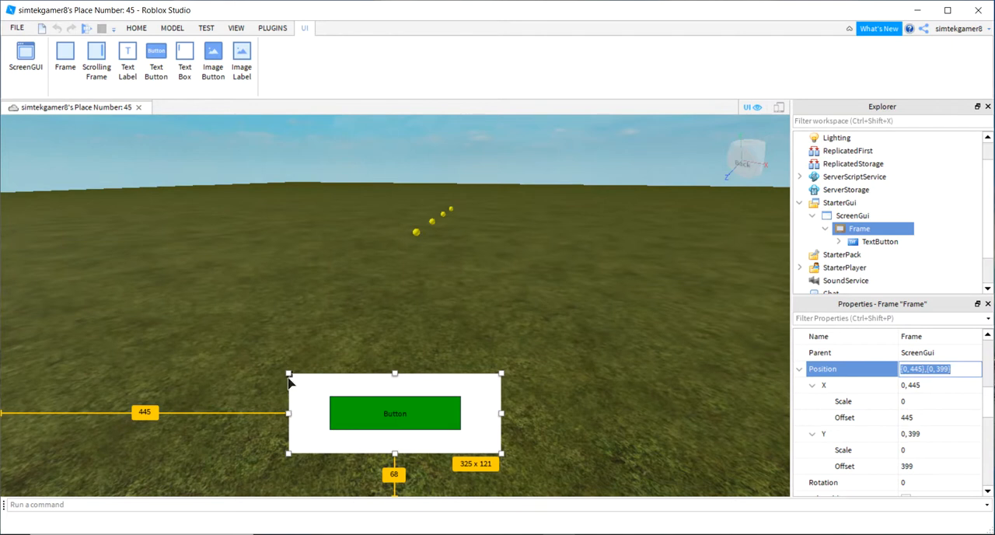
{"action": "mouse_move", "coordinate": [354, 168]}
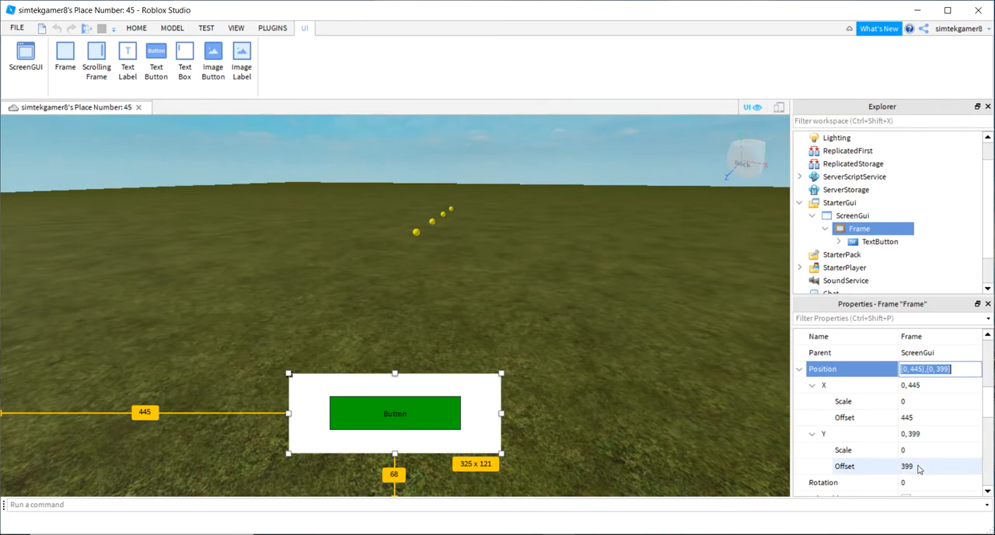
{"action": "mouse_move", "coordinate": [288, 372]}
{"action": "type", "text": "0"}
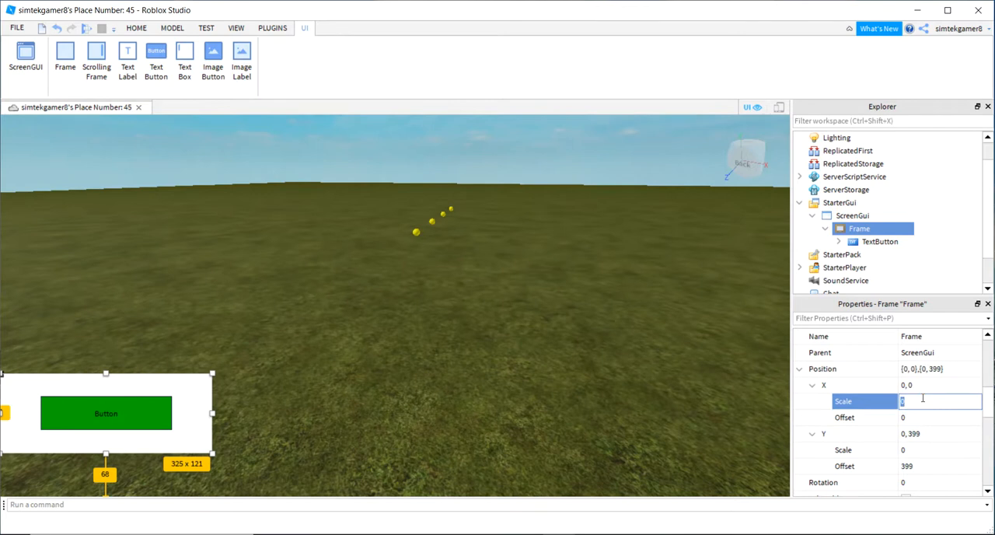
Set the frame's Position X to scale 0.5 with offset 0
{"action": "type", "text": "5"}
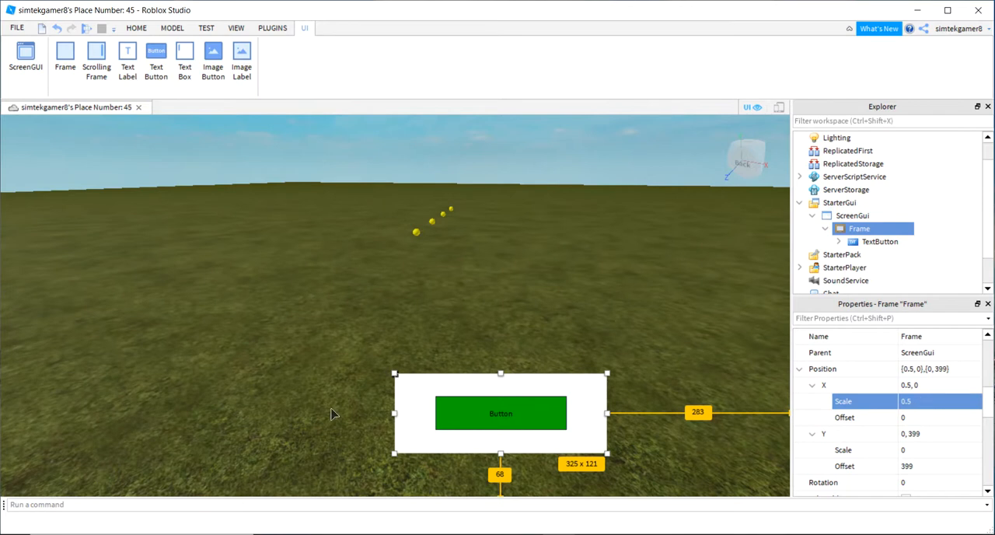
{"action": "mouse_move", "coordinate": [392, 370]}
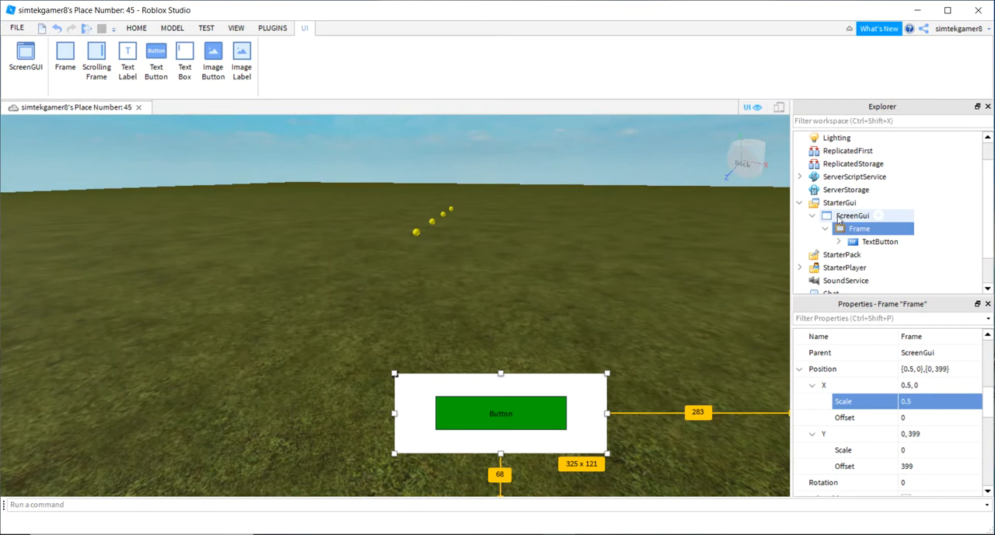
{"action": "mouse_move", "coordinate": [424, 387]}
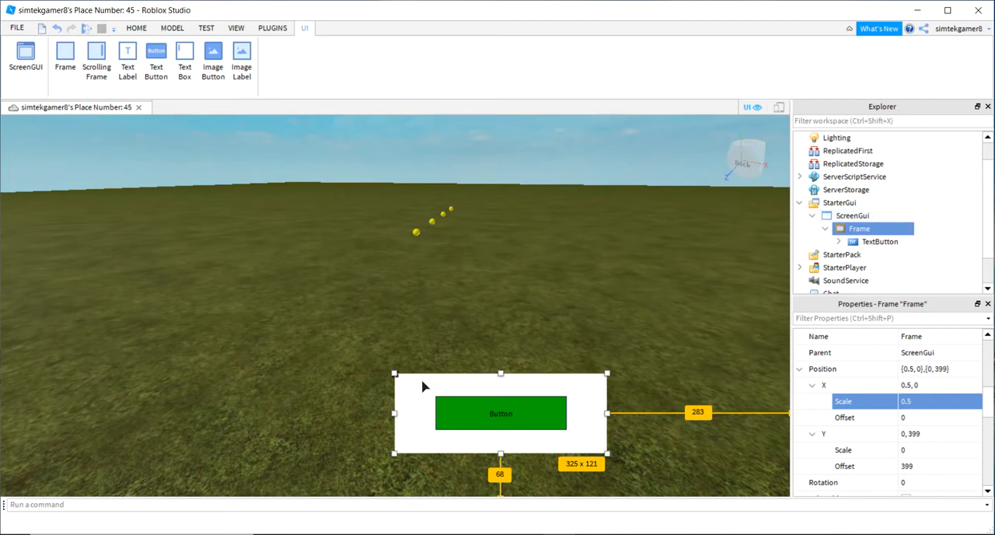
{"action": "mouse_move", "coordinate": [393, 376]}
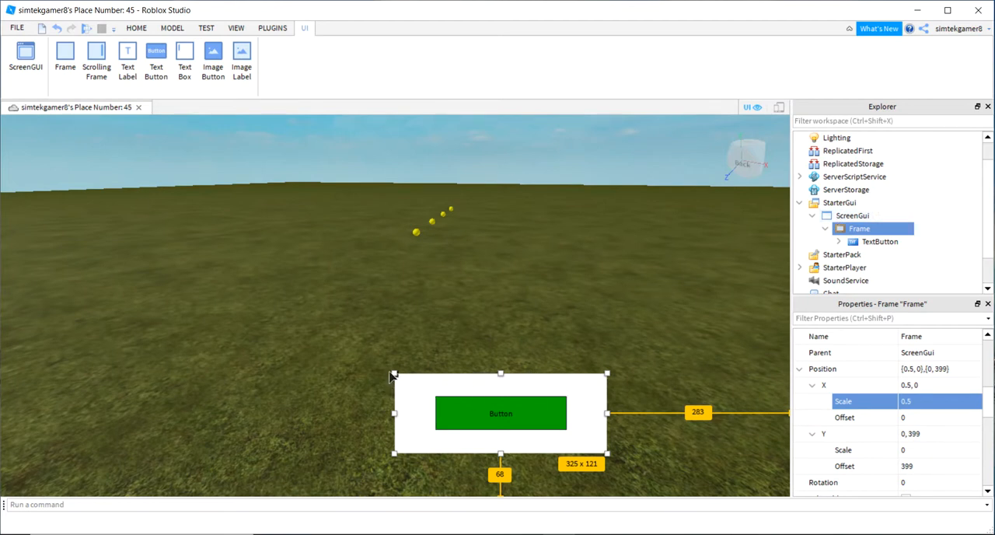
{"action": "mouse_move", "coordinate": [490, 380]}
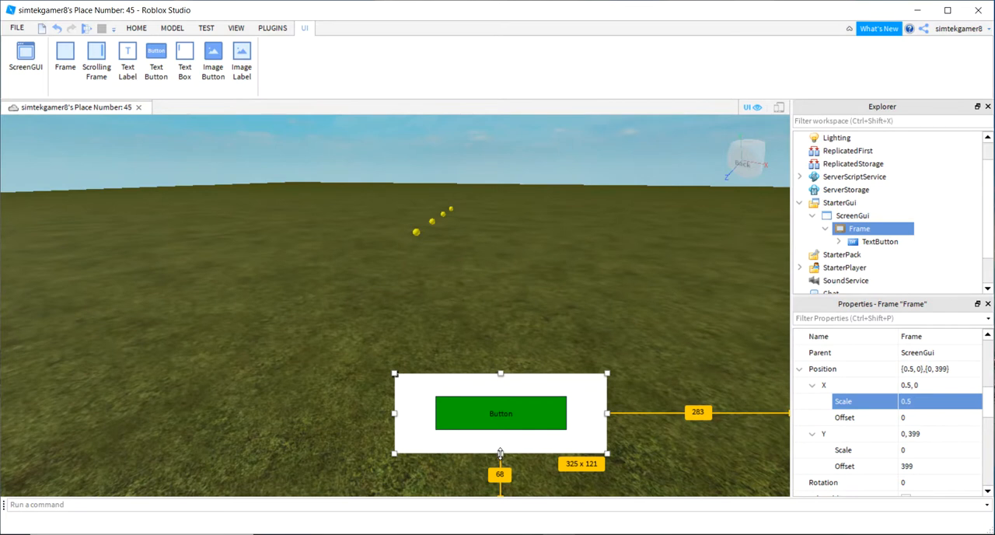
{"action": "mouse_move", "coordinate": [608, 463]}
{"action": "type", "text": ".5,"}
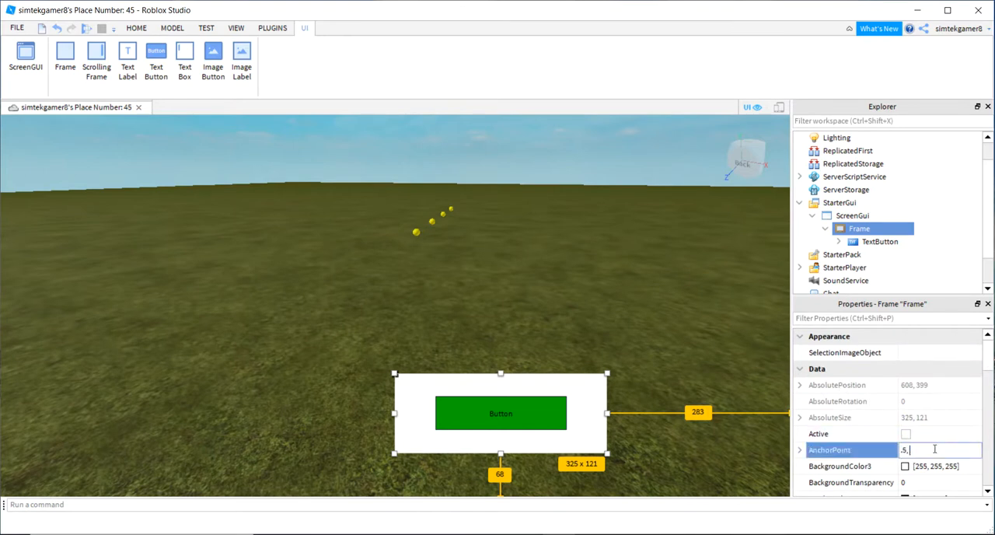
Set the frame's AnchorPoint to 0.5, 1 so it anchors at its bottom centre
{"action": "type", "text": "1"}
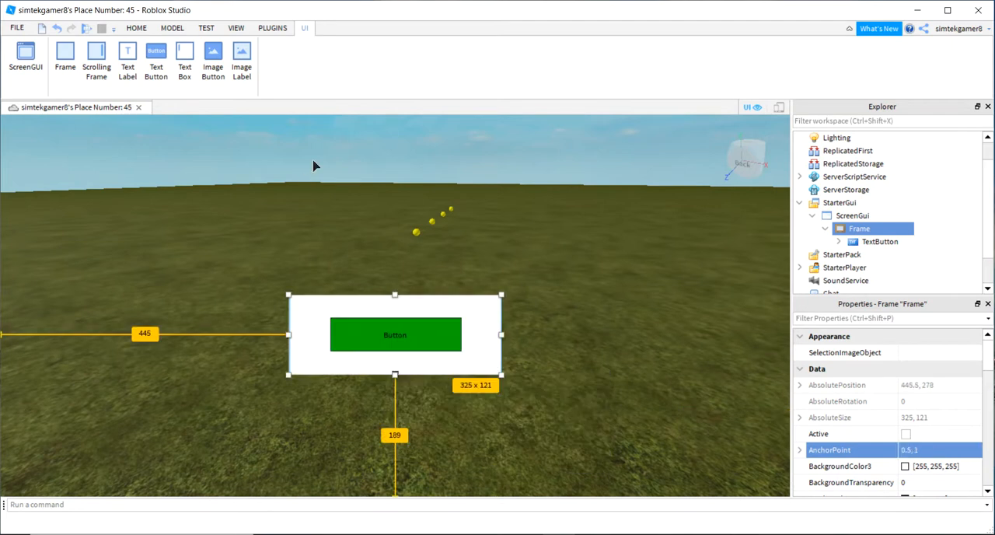
{"action": "mouse_move", "coordinate": [373, 192]}
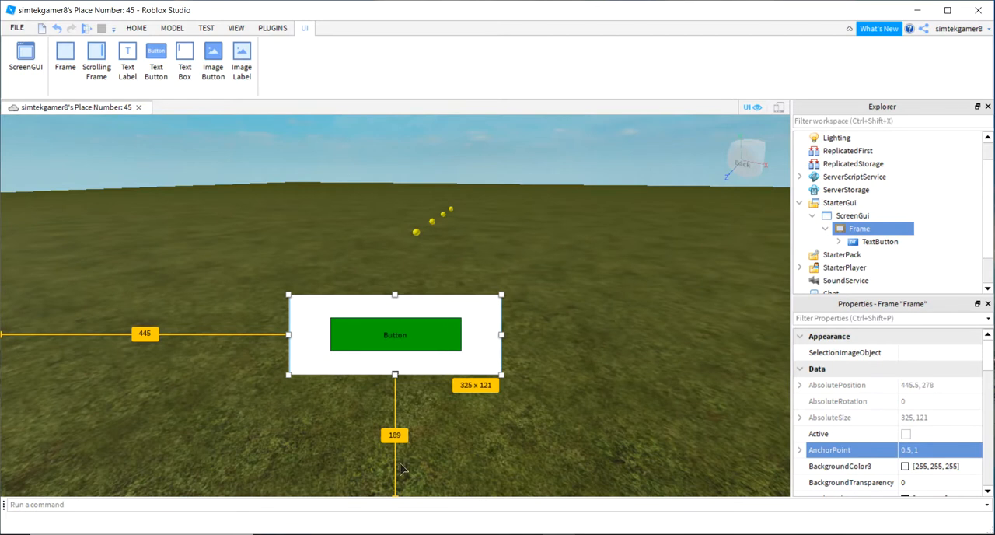
{"action": "mouse_move", "coordinate": [371, 477]}
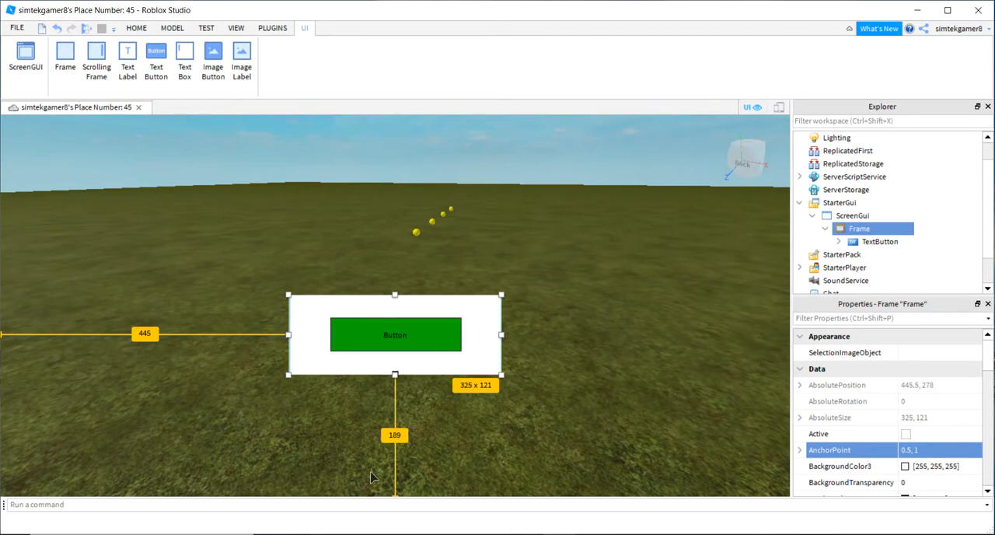
{"action": "mouse_move", "coordinate": [395, 344]}
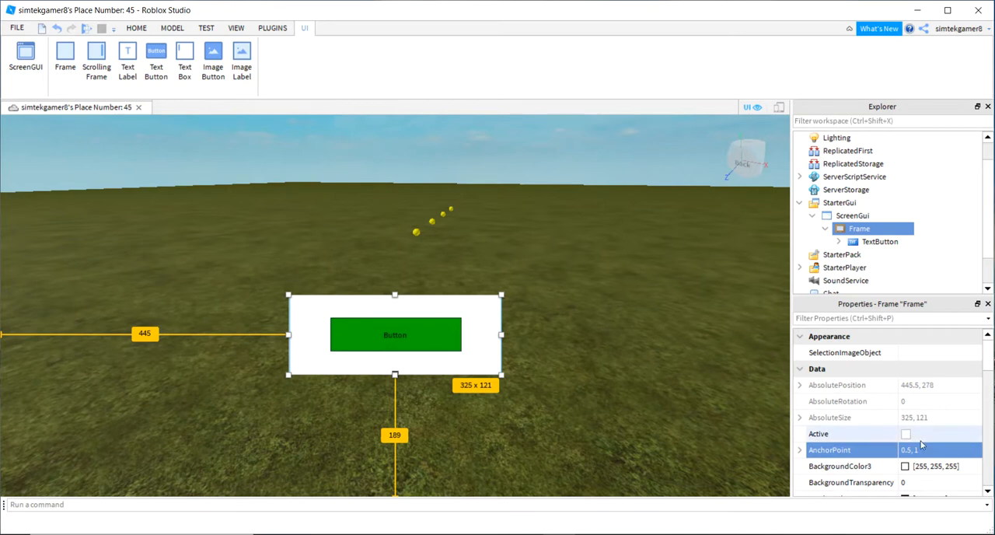
{"action": "scroll", "scroll_direction": "down", "scroll_amount": 3}
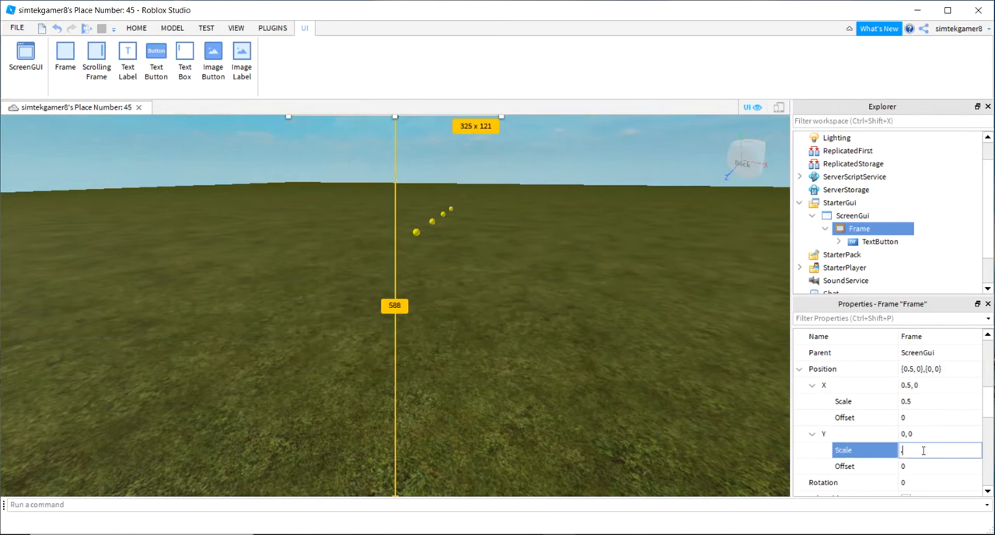
Set the frame's Position Y to scale 0.98 with offset 0, placing it at the screen bottom
{"action": "type", "text": "0.98"}
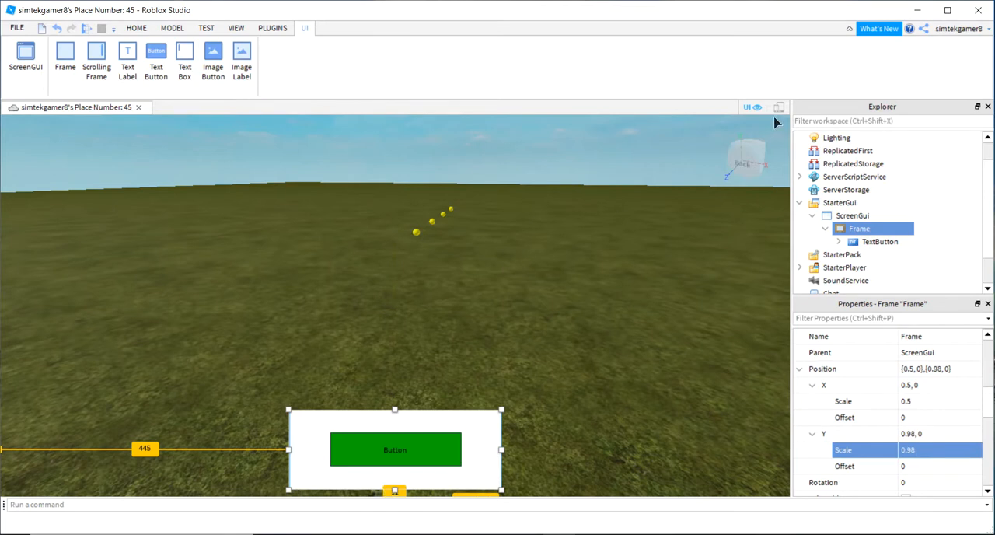
{"action": "left_click", "coordinate": [352, 122]}
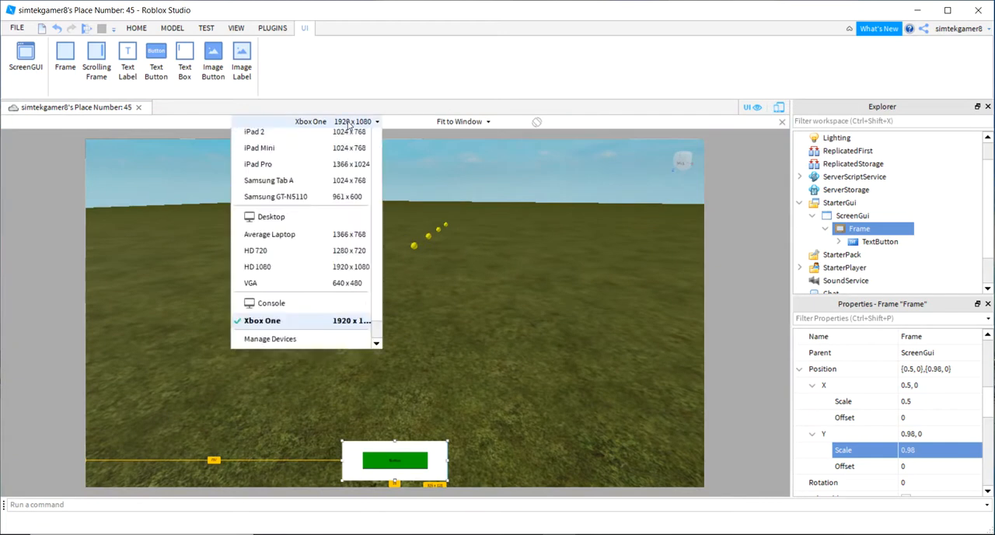
{"action": "scroll", "scroll_direction": "up", "scroll_amount": 3}
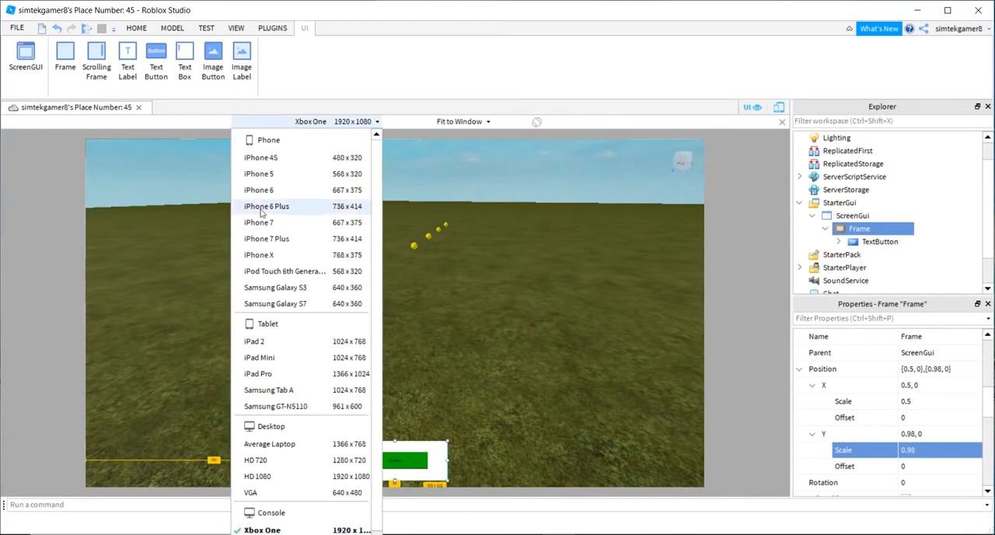
{"action": "left_click", "coordinate": [259, 223]}
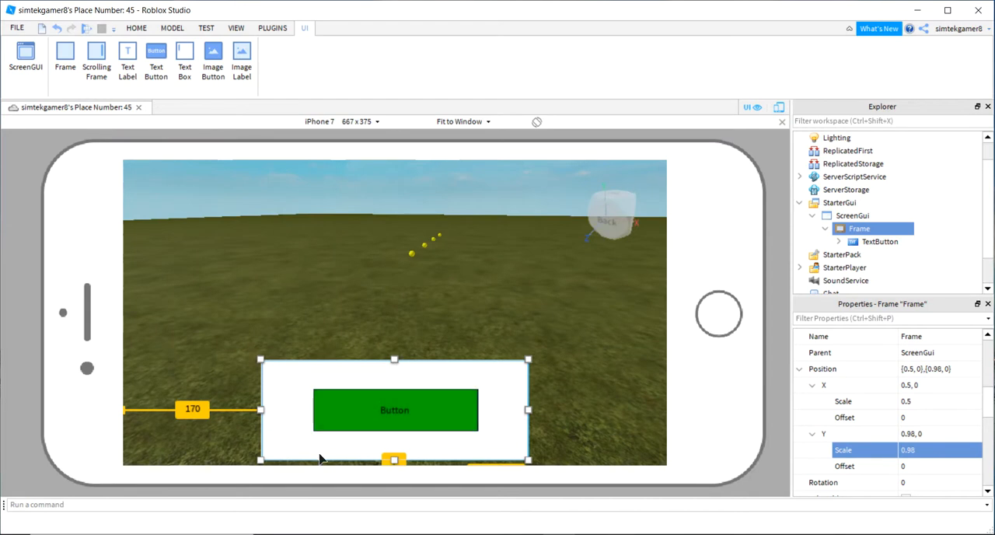
{"action": "mouse_move", "coordinate": [779, 102]}
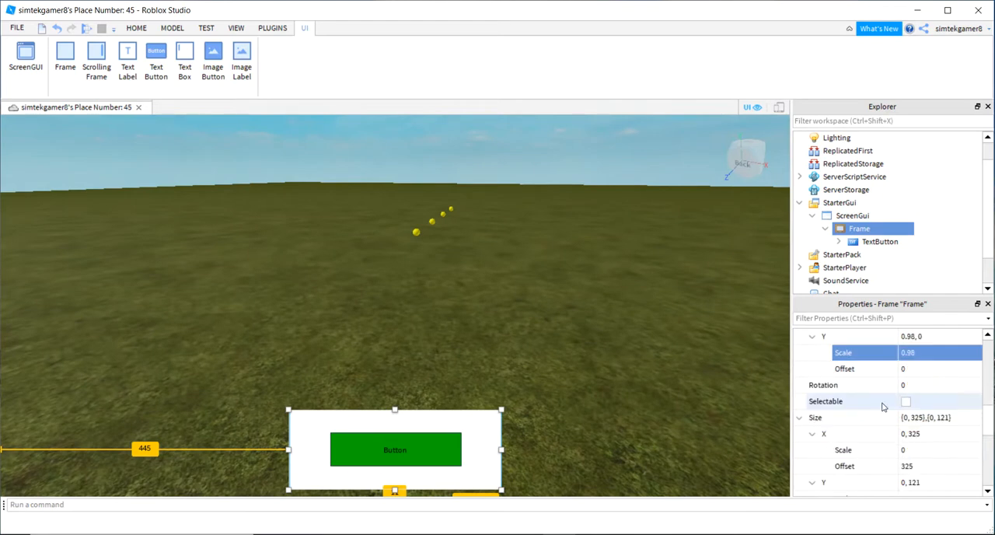
Size the Frame by scale 0.3 wide and 0.2 tall with zero offsets, then select its TextButton
{"action": "scroll", "scroll_direction": "down", "scroll_amount": 3}
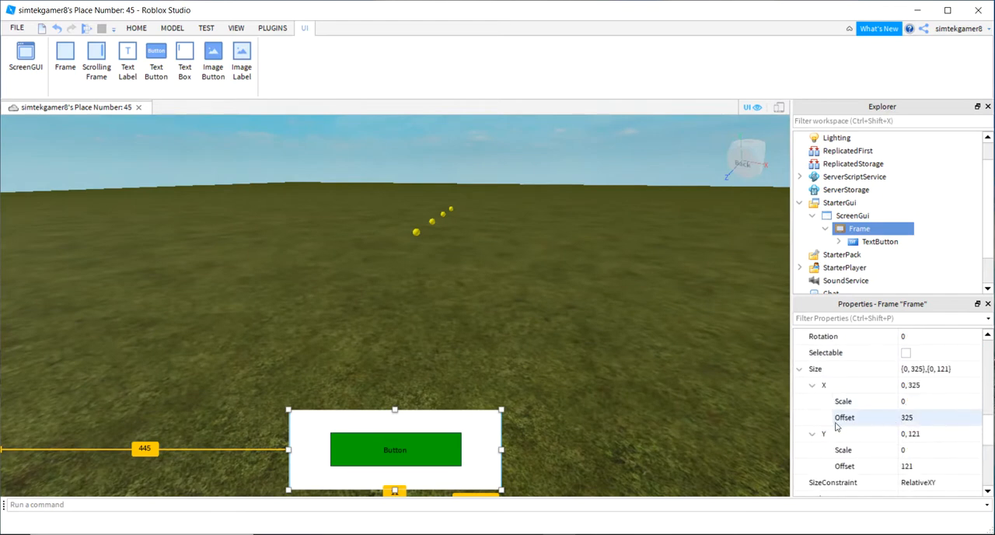
{"action": "mouse_move", "coordinate": [923, 419]}
{"action": "type", "text": ".3"}
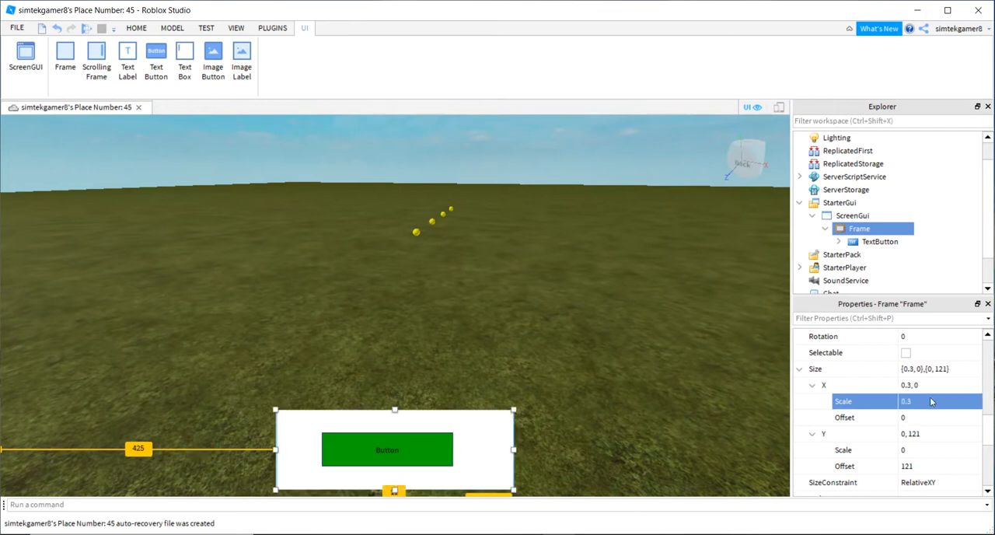
{"action": "mouse_move", "coordinate": [398, 449]}
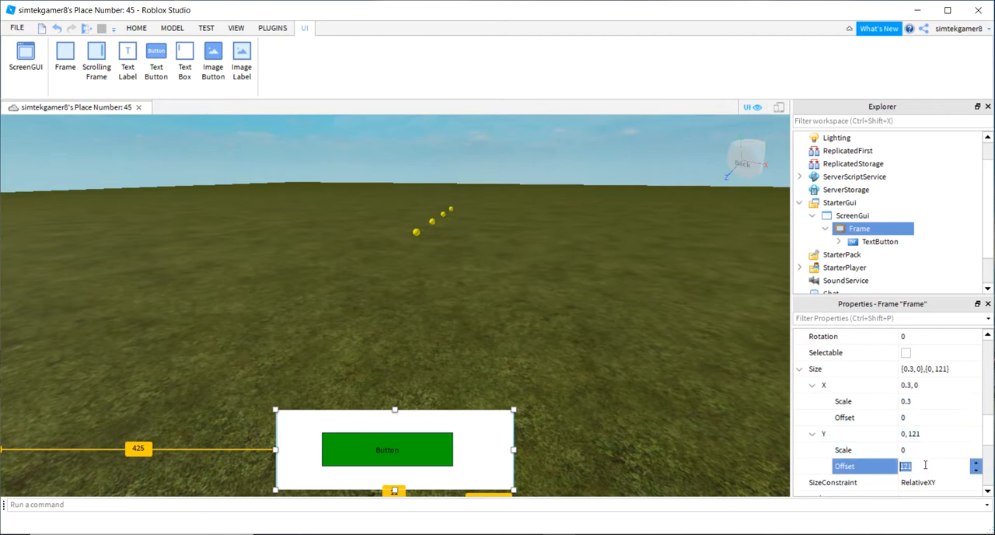
{"action": "type", "text": "0"}
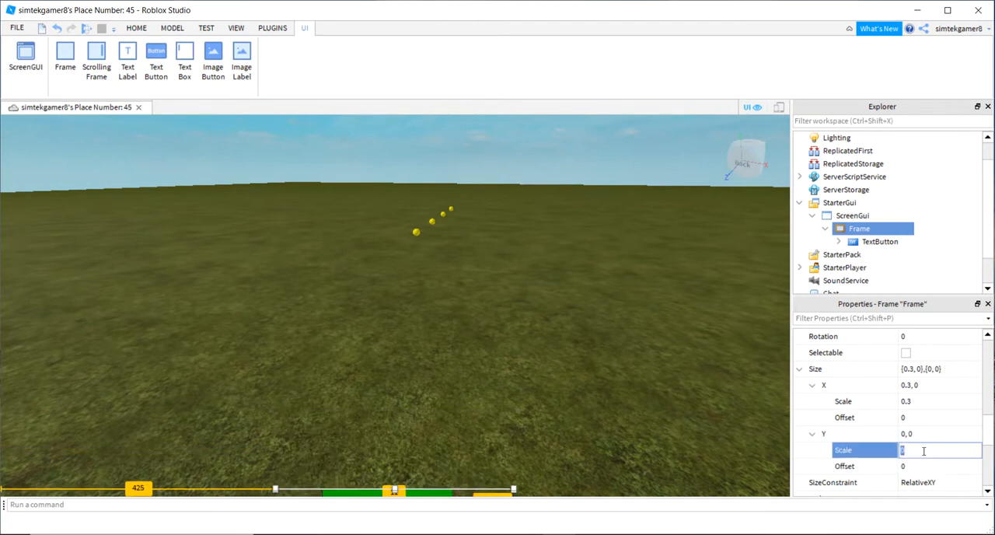
{"action": "type", "text": "0.2"}
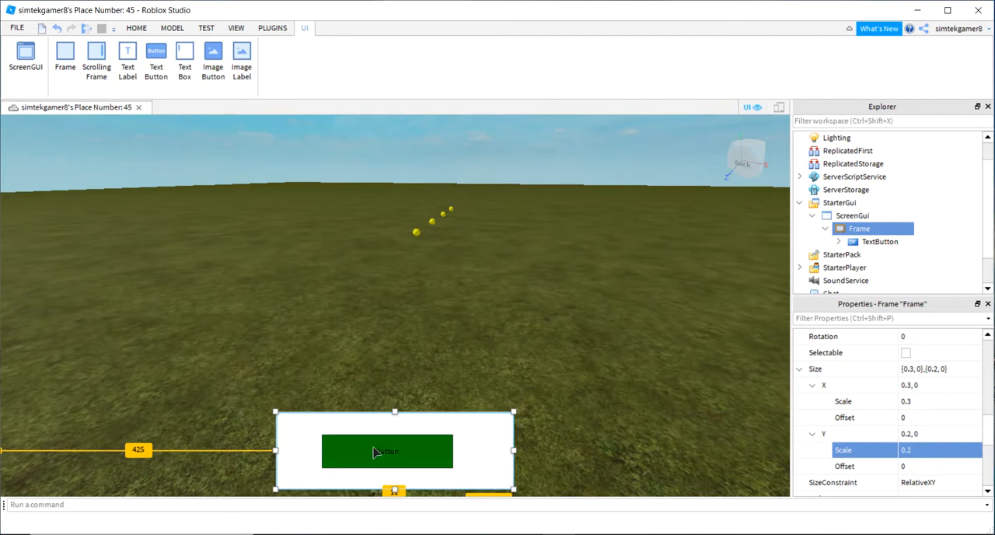
{"action": "left_click", "coordinate": [881, 241]}
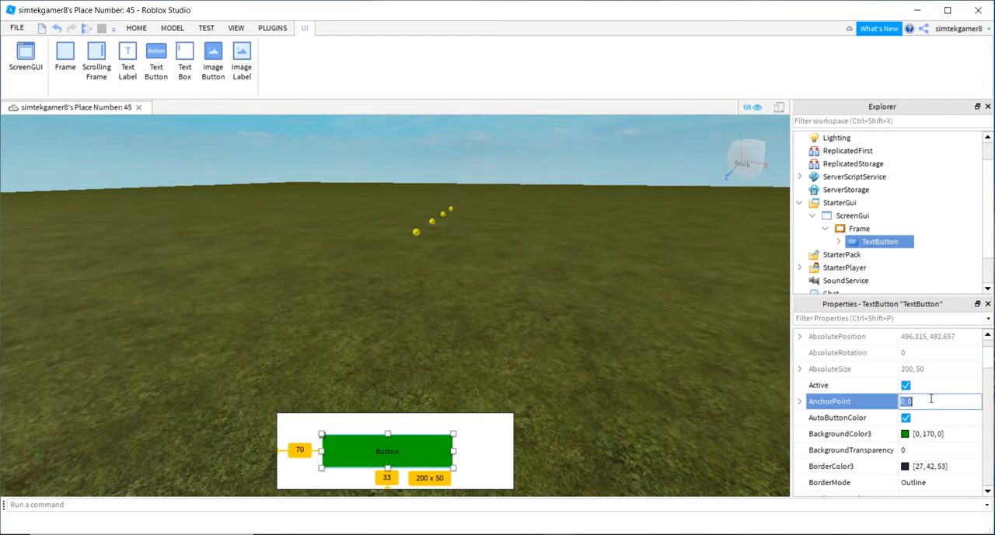
Give the TextButton AnchorPoint 0.5, 0.5 and Position scale 0.5 by 0.5 with zero offsets
{"action": "type", "text": "0.5, 0.5"}
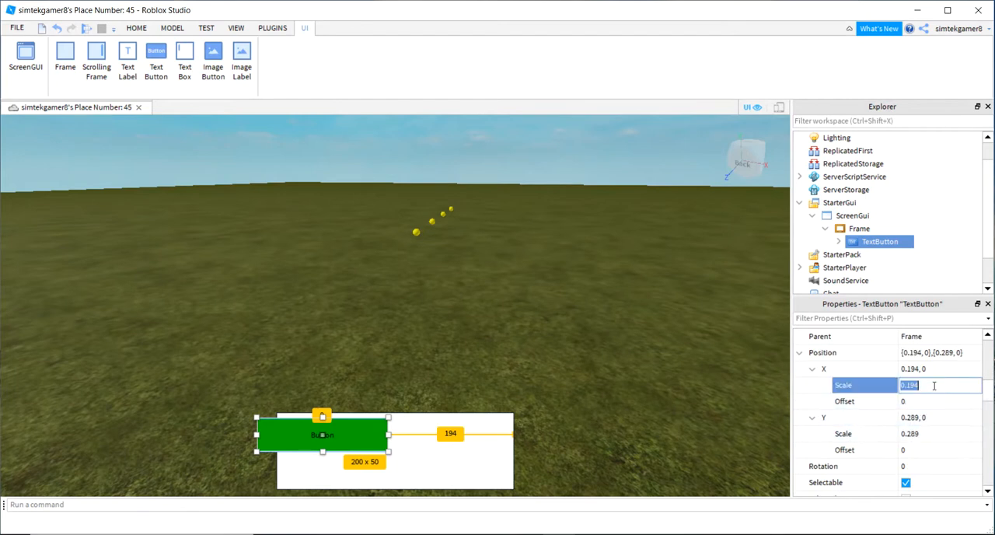
{"action": "type", "text": ".5"}
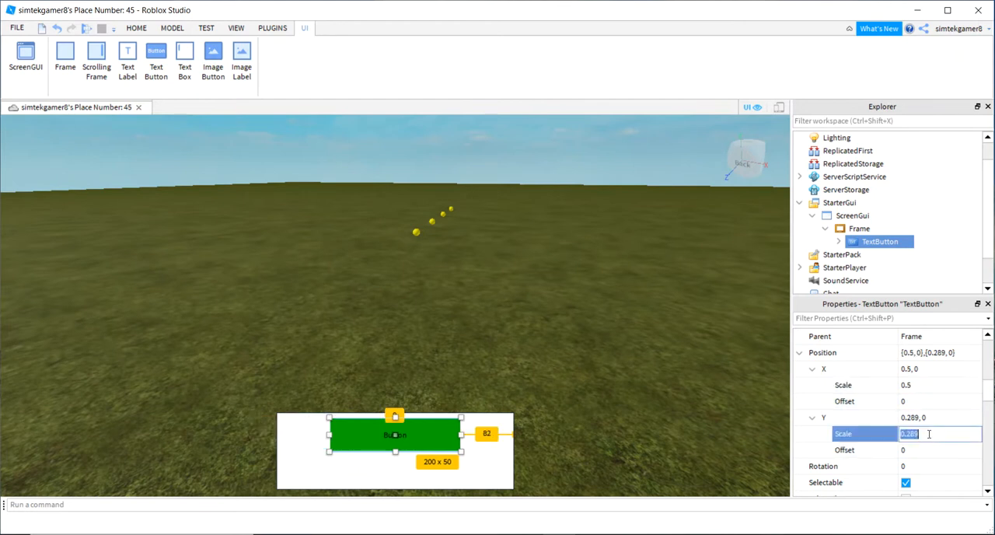
{"action": "type", "text": "0.5"}
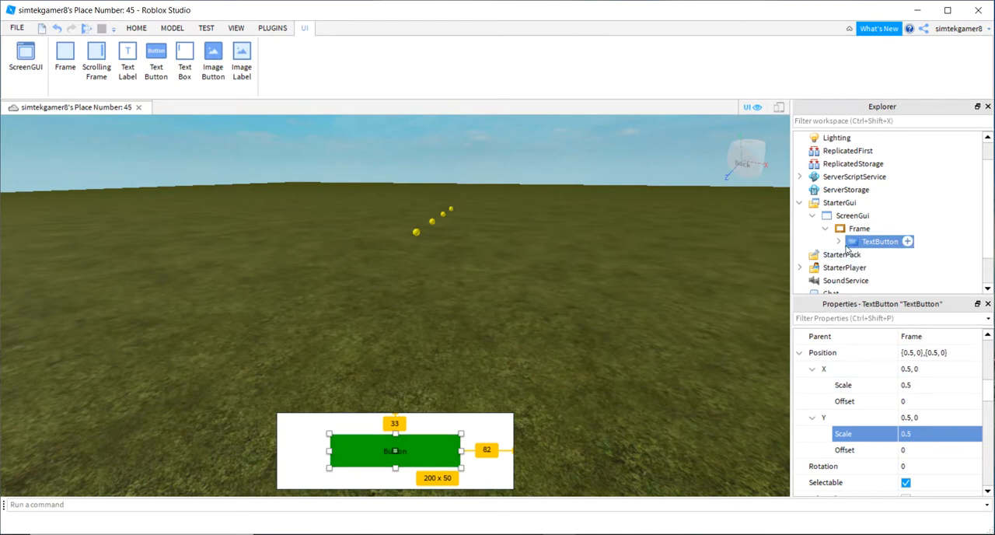
Enable TextScaled on the TextButton so its label fills the button
{"action": "scroll", "scroll_direction": "down", "scroll_amount": 3}
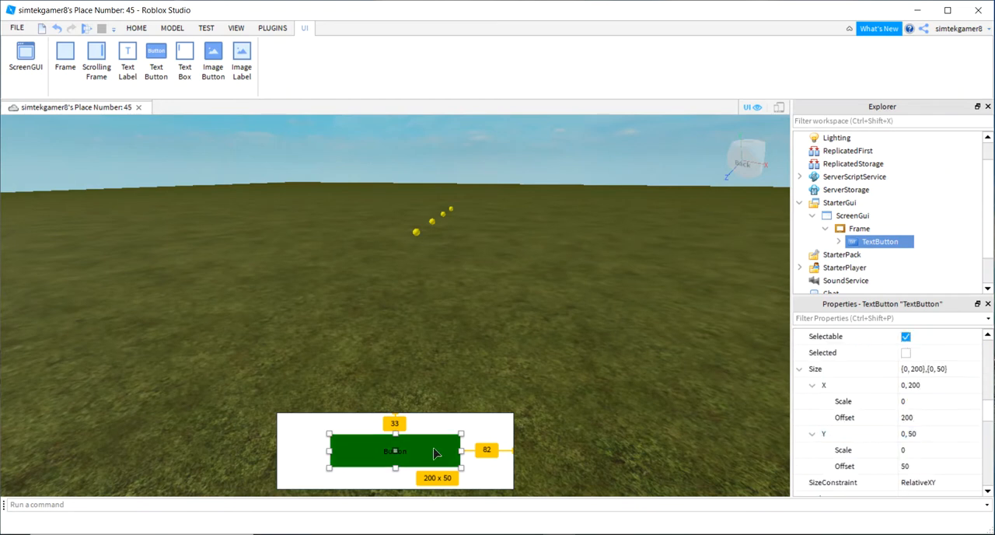
{"action": "mouse_move", "coordinate": [743, 427]}
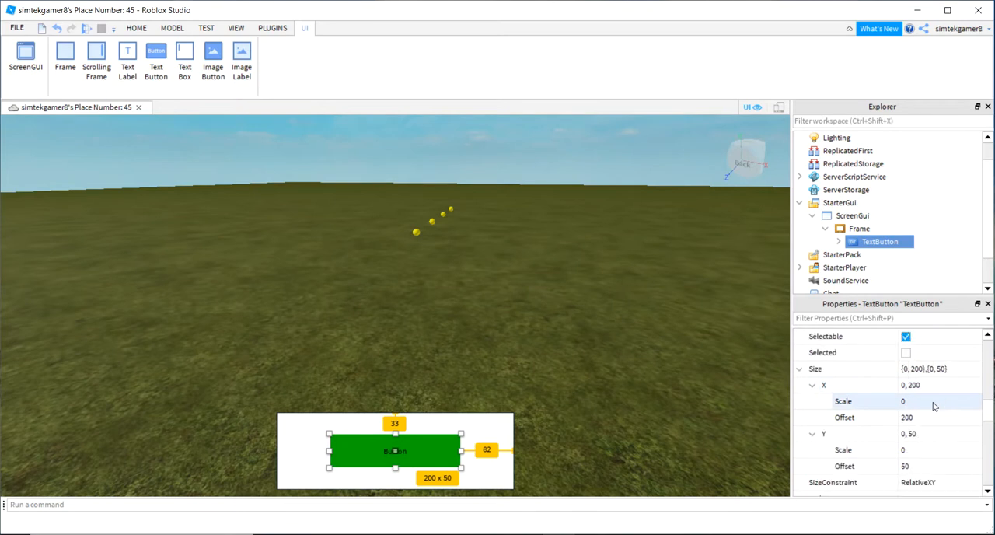
{"action": "scroll", "scroll_direction": "down", "scroll_amount": 3}
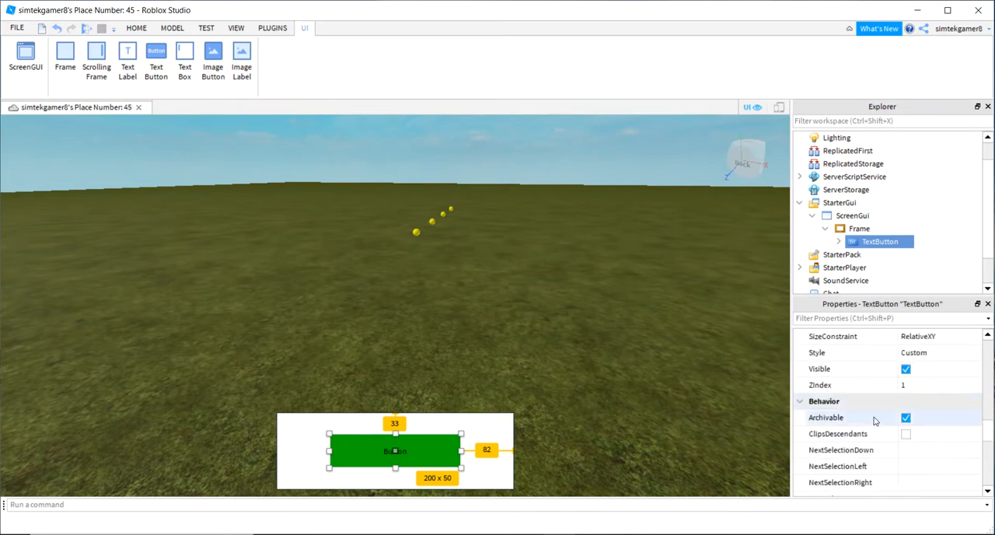
{"action": "scroll", "scroll_direction": "down", "scroll_amount": 3}
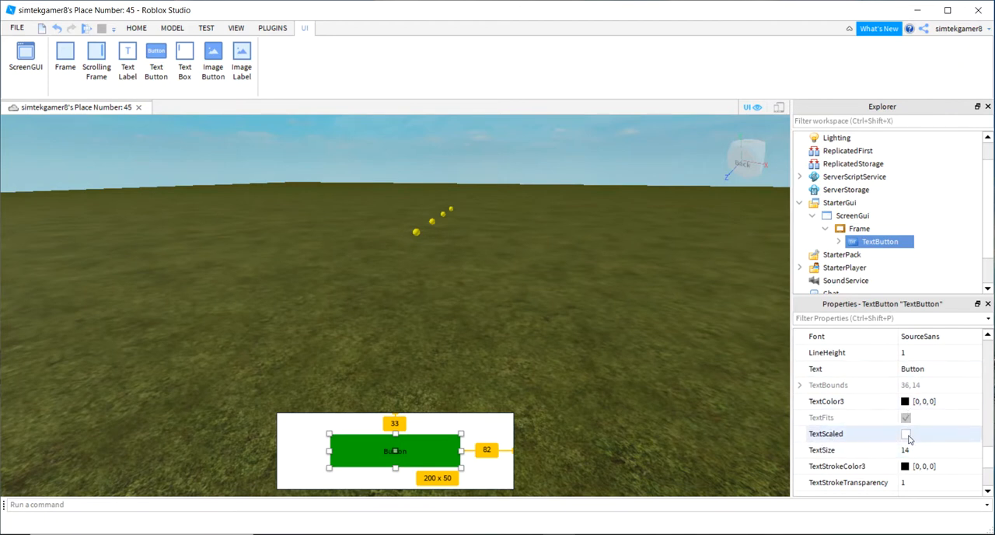
{"action": "left_click", "coordinate": [907, 433]}
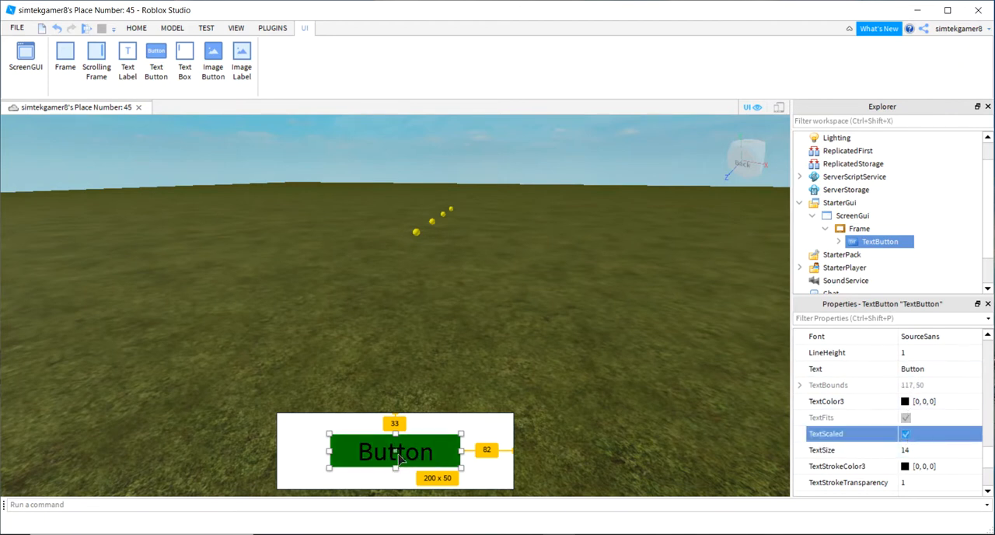
{"action": "mouse_move", "coordinate": [422, 456]}
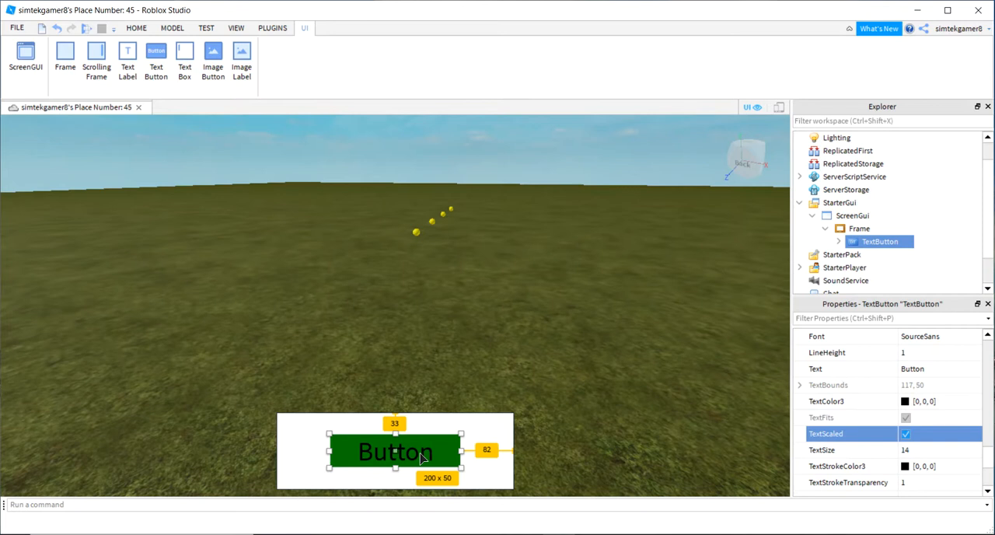
{"action": "mouse_move", "coordinate": [567, 464]}
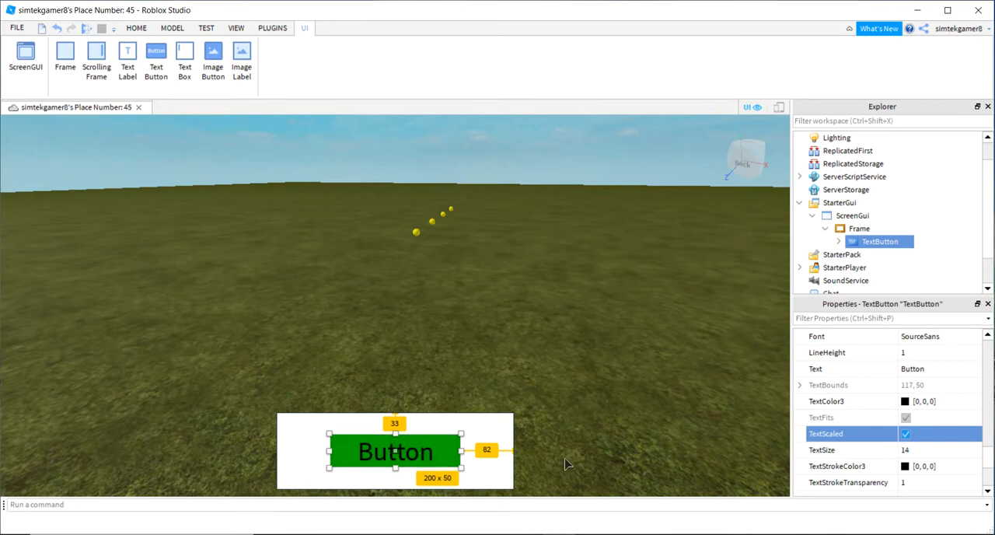
{"action": "mouse_move", "coordinate": [919, 455]}
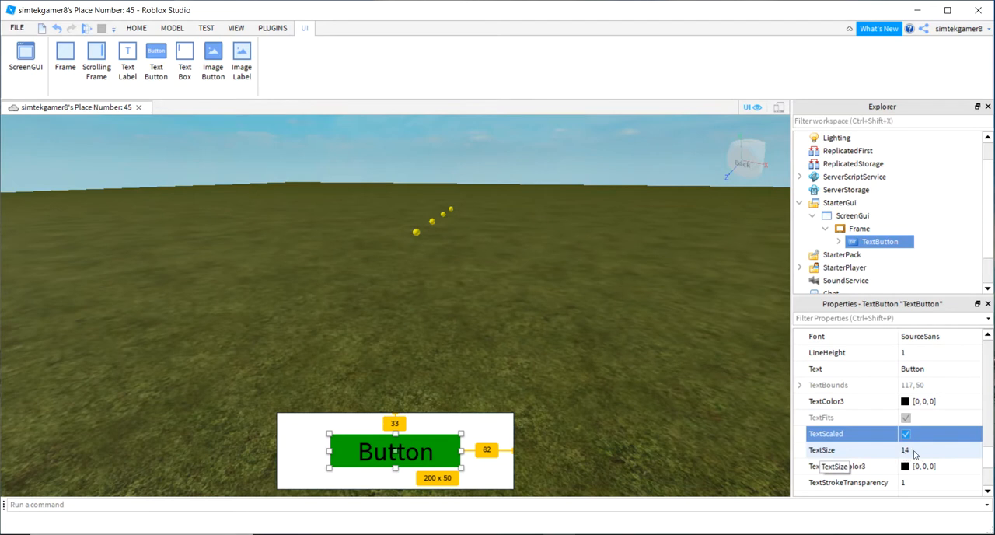
{"action": "mouse_move", "coordinate": [752, 87]}
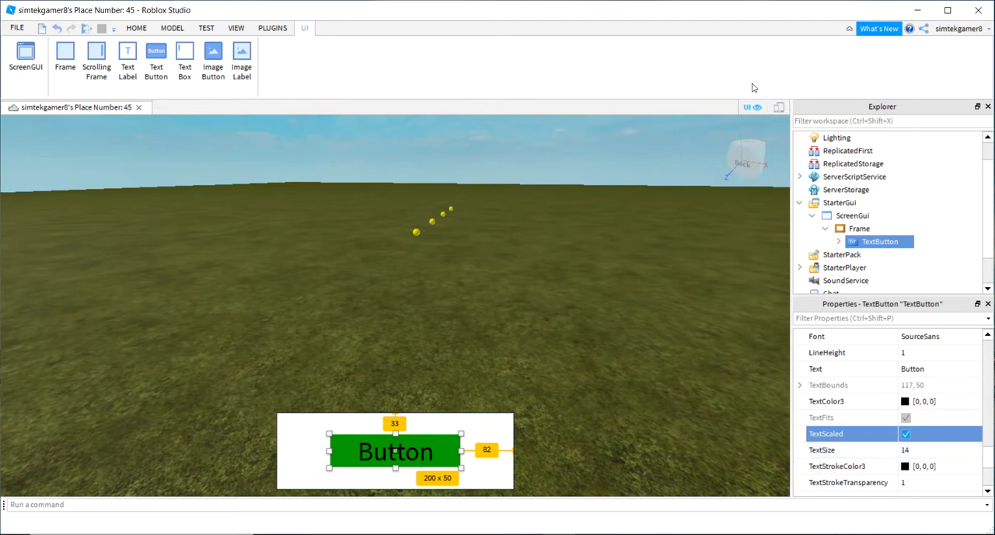
{"action": "left_click", "coordinate": [778, 106]}
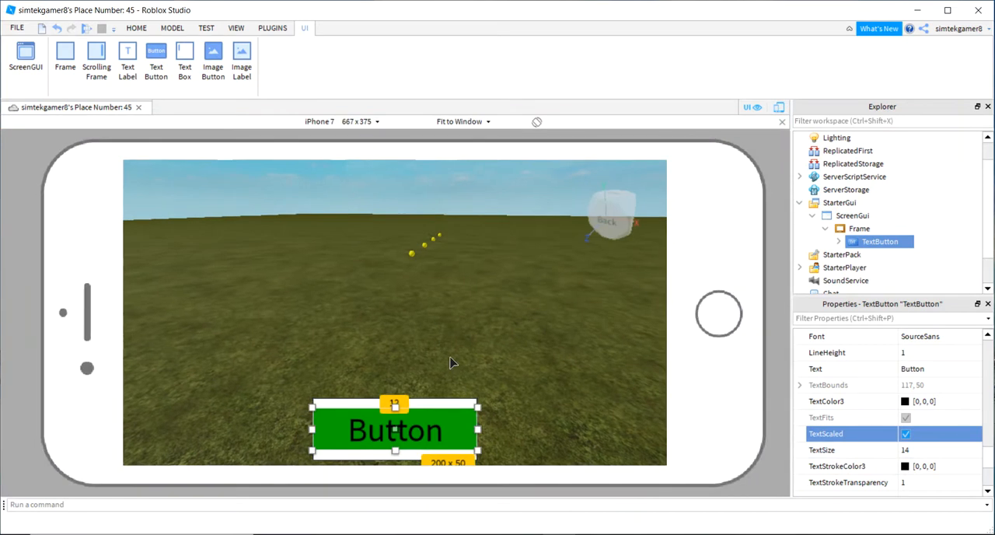
{"action": "mouse_move", "coordinate": [328, 435]}
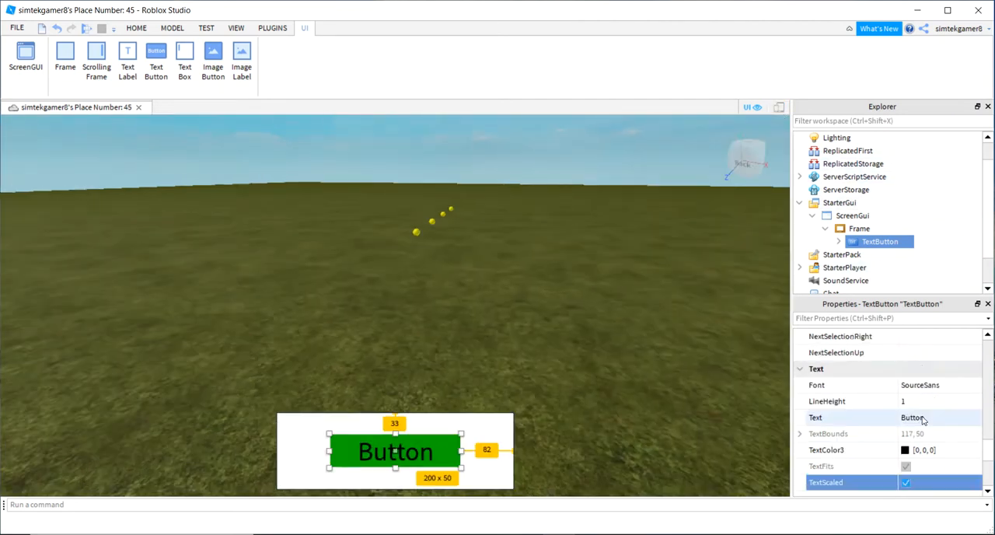
Set the TextButton Size to scale 0.6 × 0.6 with zero width and height offsets
{"action": "scroll", "scroll_direction": "down", "scroll_amount": 3}
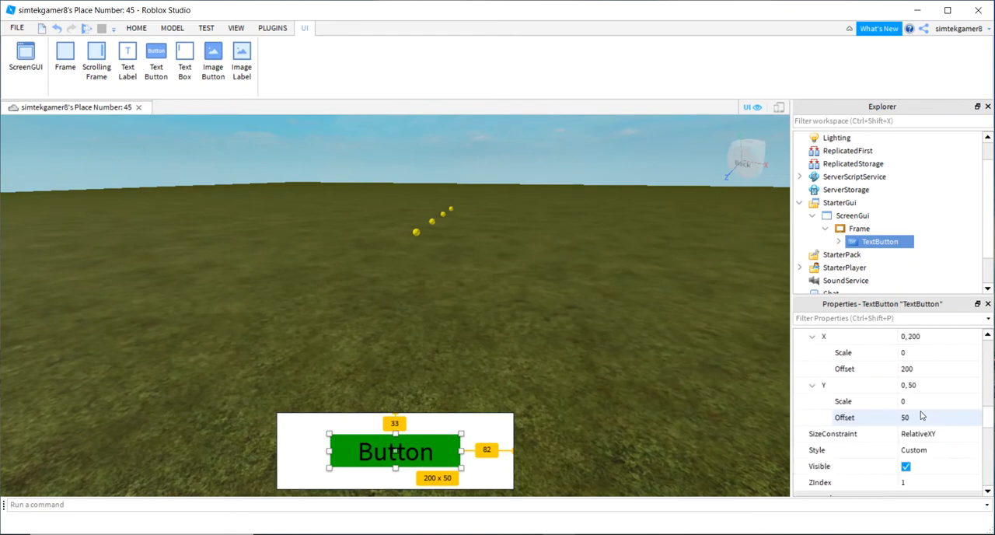
{"action": "scroll", "scroll_direction": "up", "scroll_amount": 3}
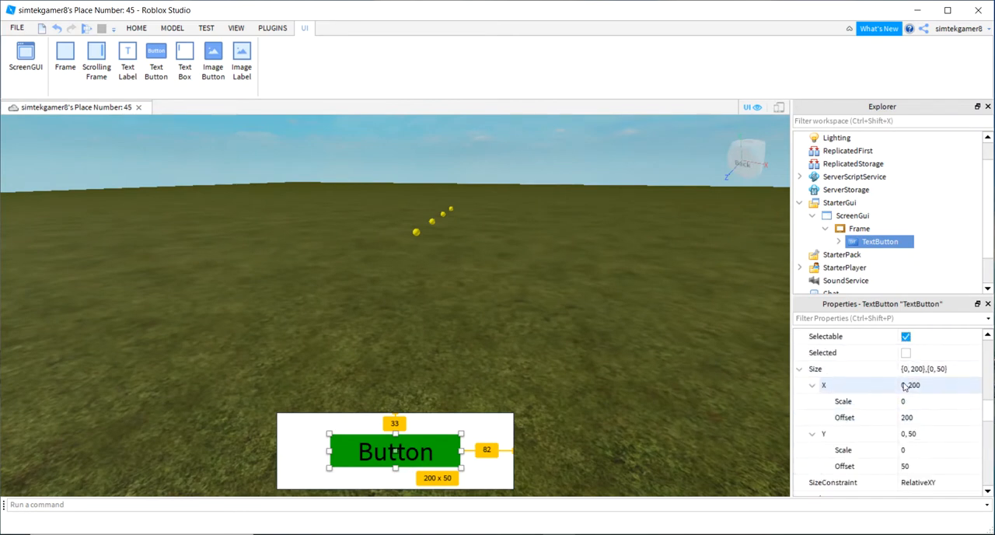
{"action": "double_click", "coordinate": [907, 418]}
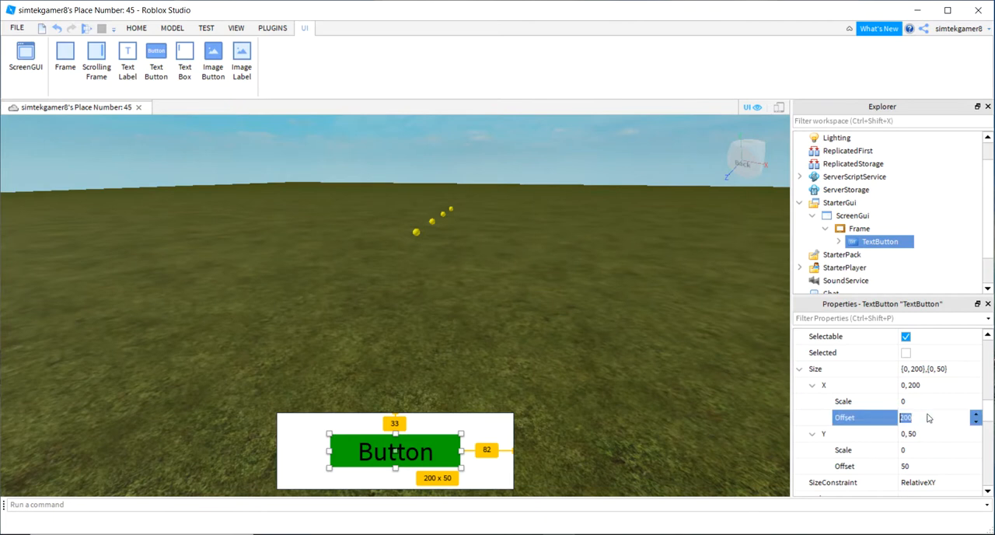
{"action": "type", "text": "0"}
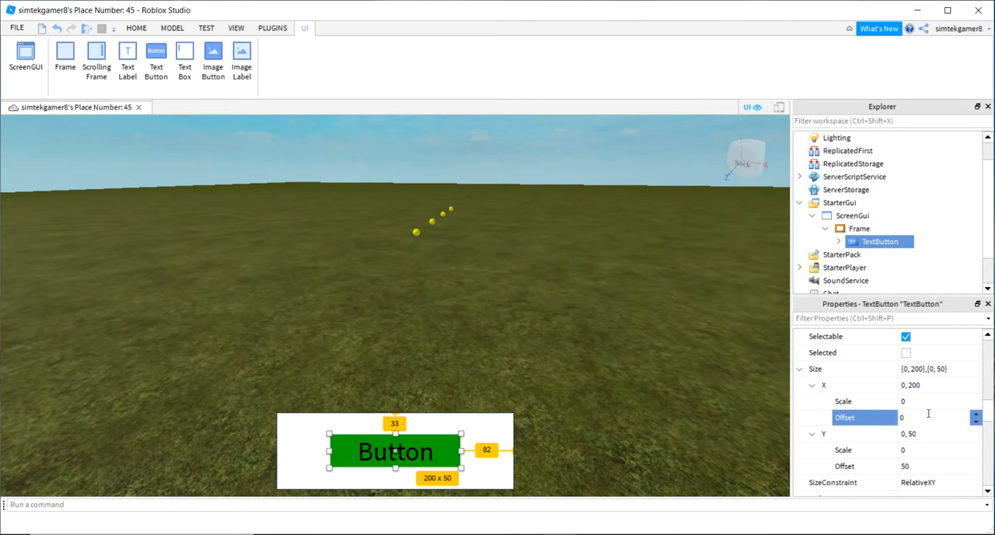
{"action": "left_click", "coordinate": [863, 400]}
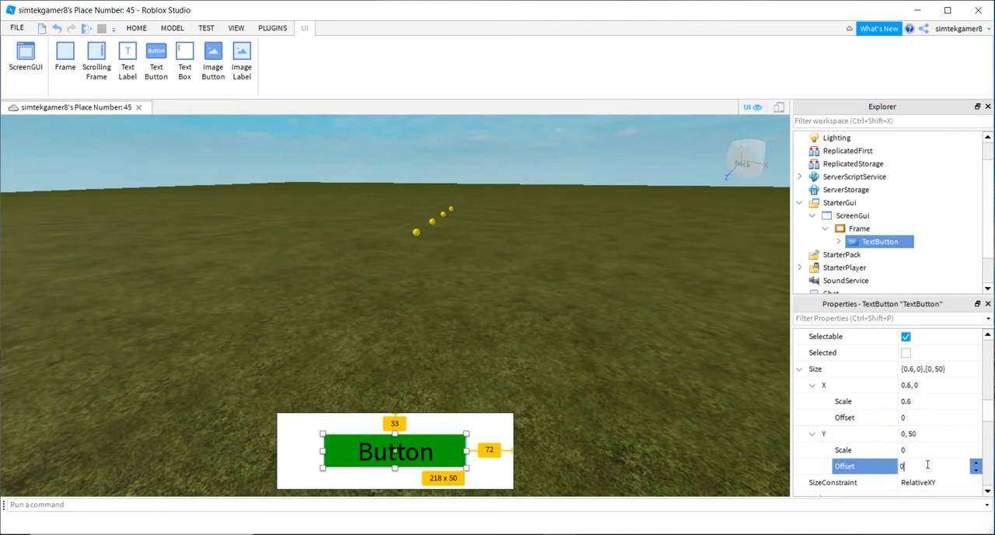
{"action": "key", "text": "Return"}
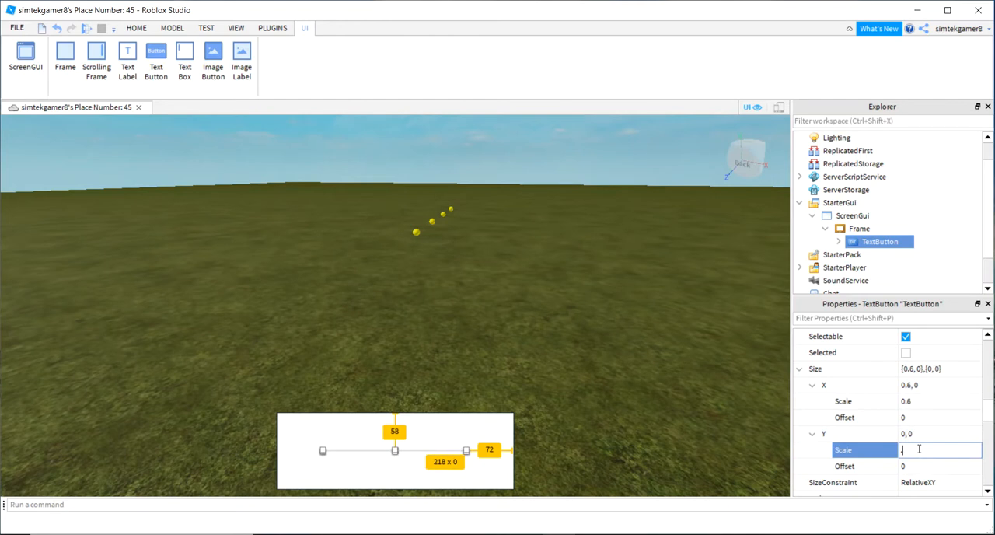
{"action": "type", "text": "0.6"}
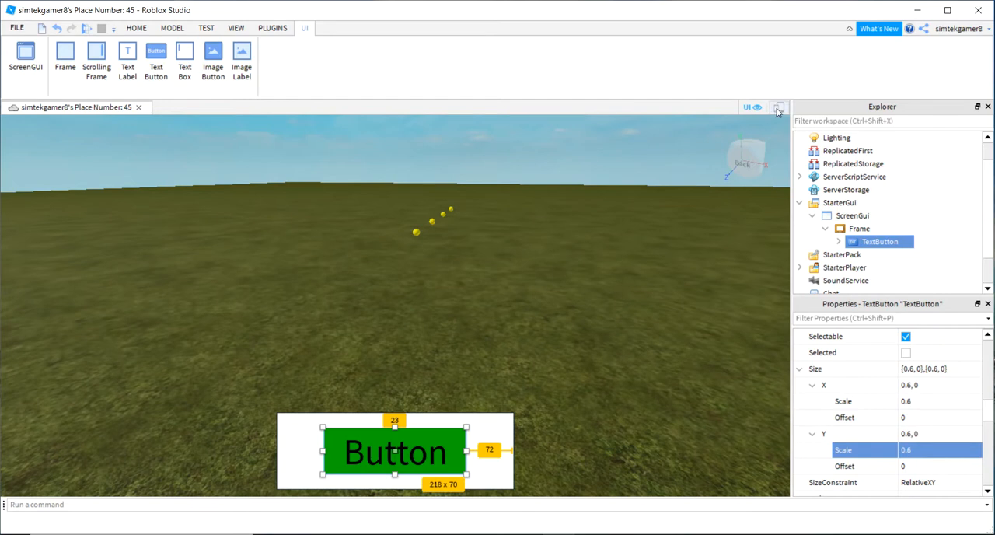
Turn on device emulation and playtest with the scaled button on the iPhone 7 preview
{"action": "left_click", "coordinate": [778, 108]}
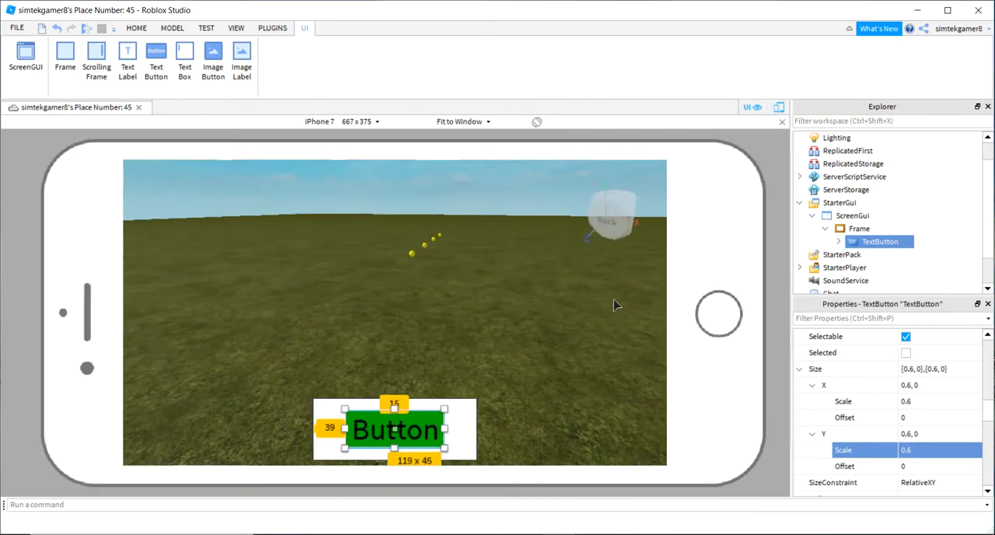
{"action": "mouse_move", "coordinate": [197, 88]}
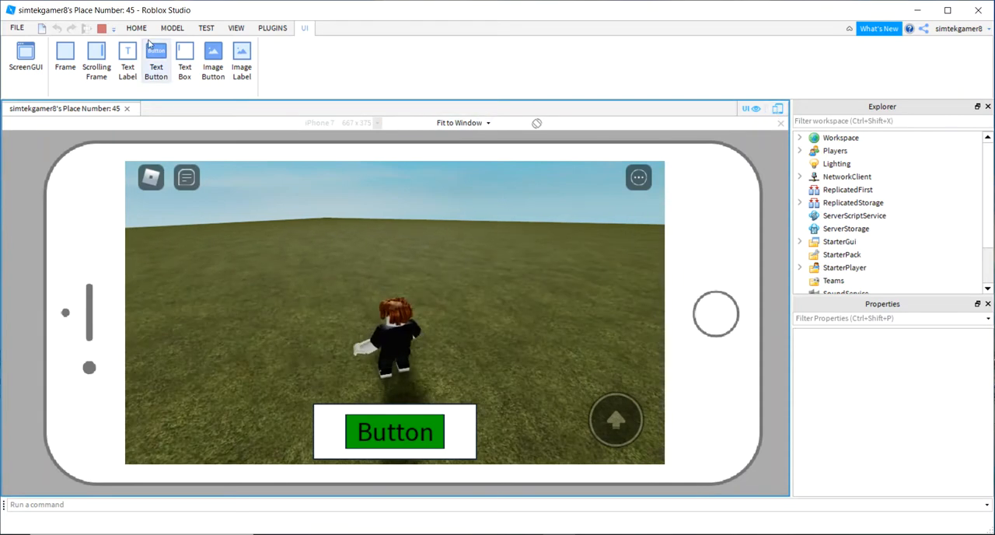
Stop the phone playtest and switch the emulated device to Xbox One
{"action": "left_click", "coordinate": [394, 431]}
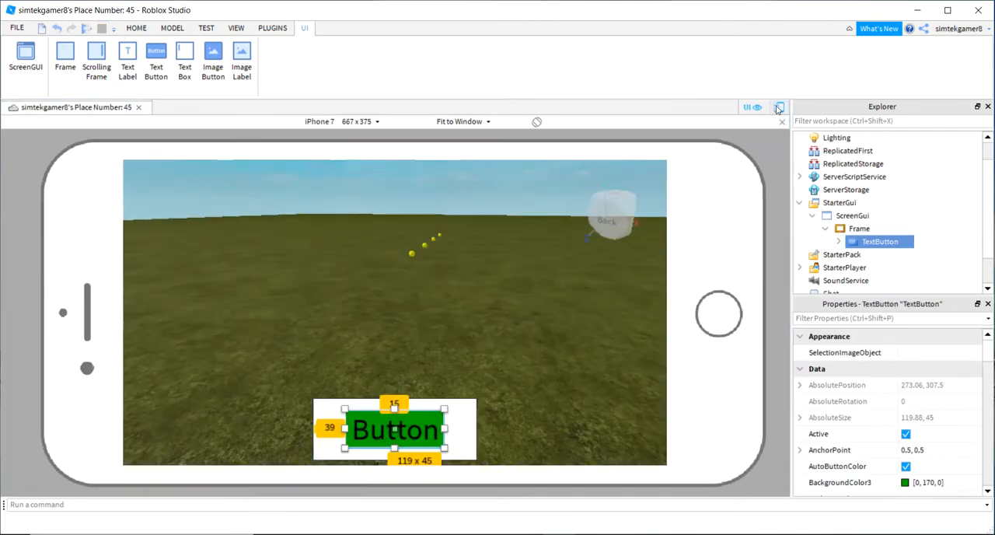
{"action": "left_click", "coordinate": [778, 108]}
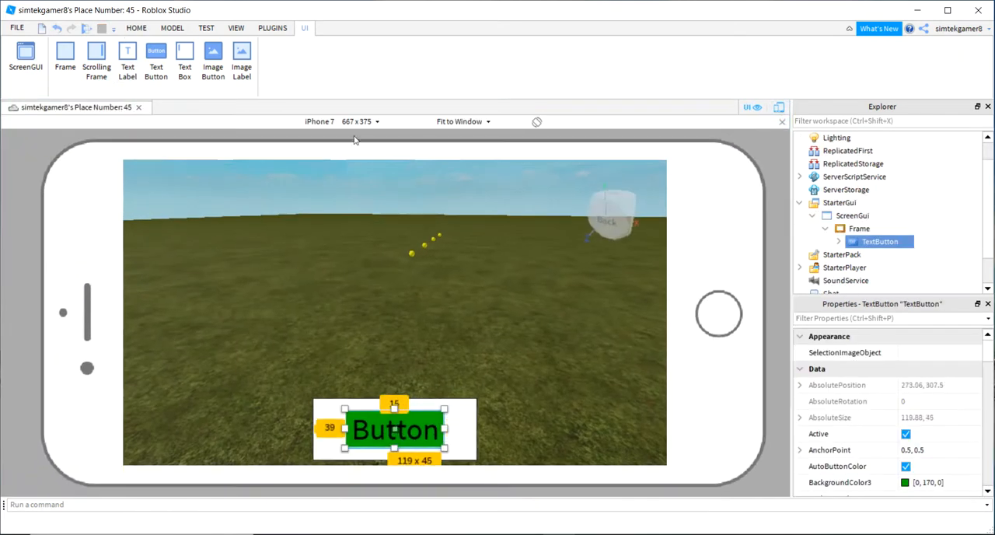
{"action": "left_click", "coordinate": [357, 121]}
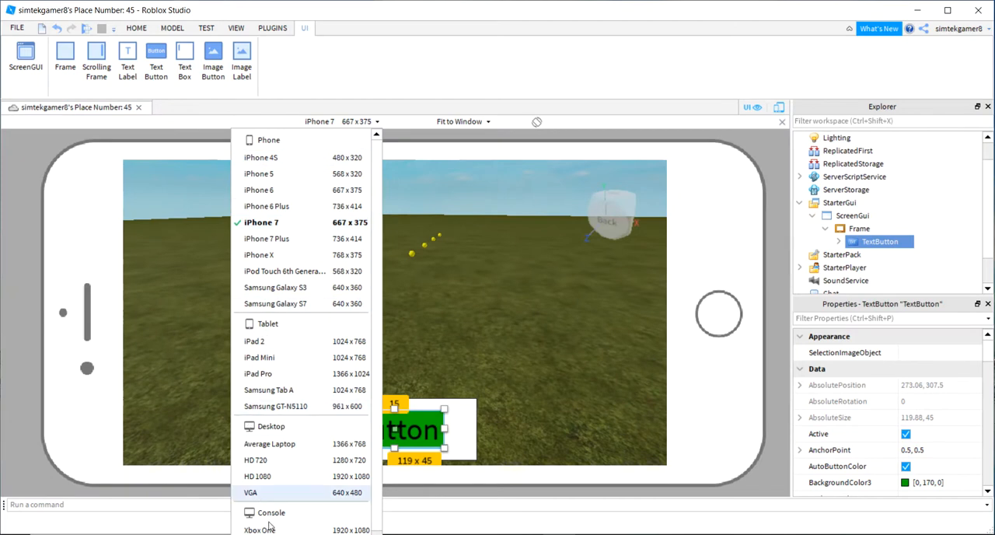
{"action": "left_click", "coordinate": [259, 529]}
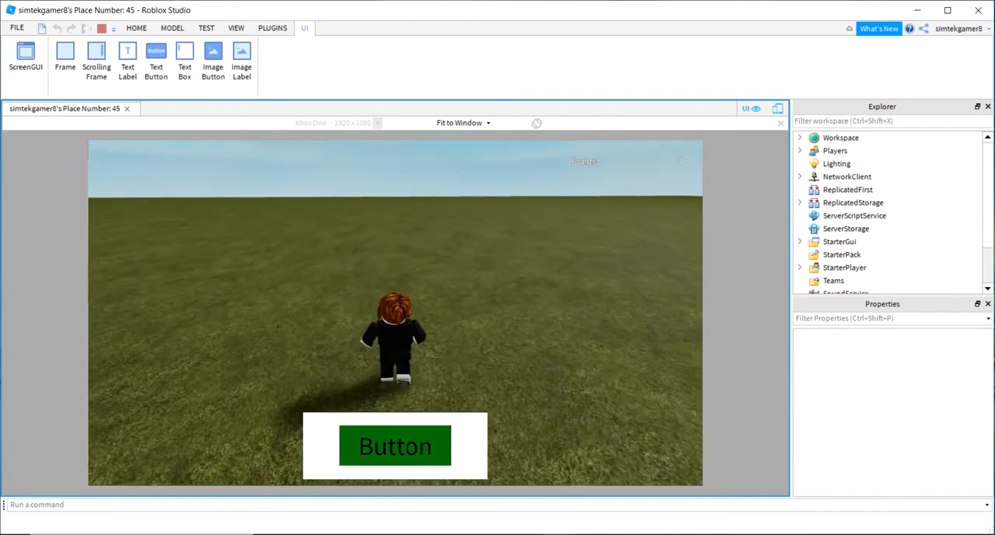
Playtest the scaled button on the Xbox One preview, then stop and return to editing
{"action": "left_click", "coordinate": [101, 28]}
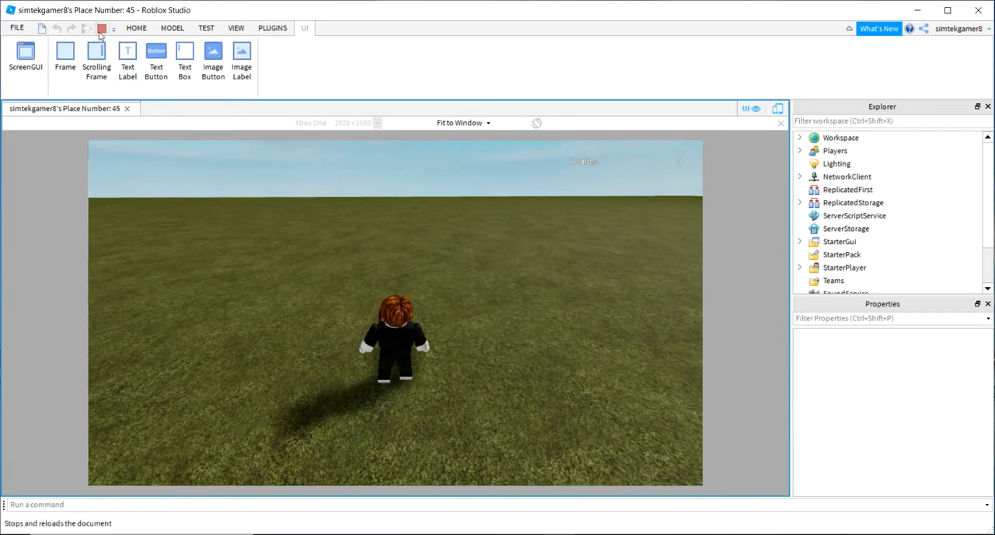
{"action": "left_click", "coordinate": [155, 59]}
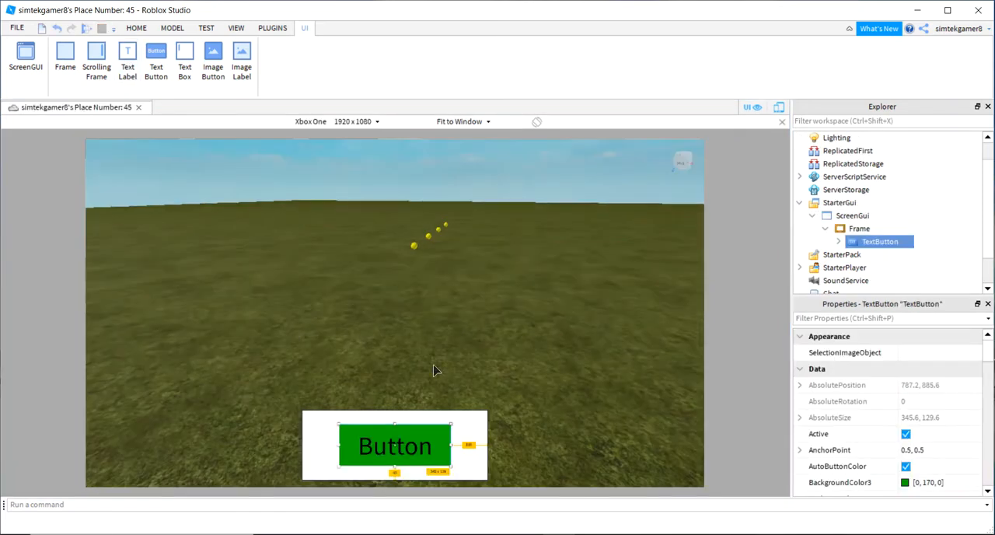